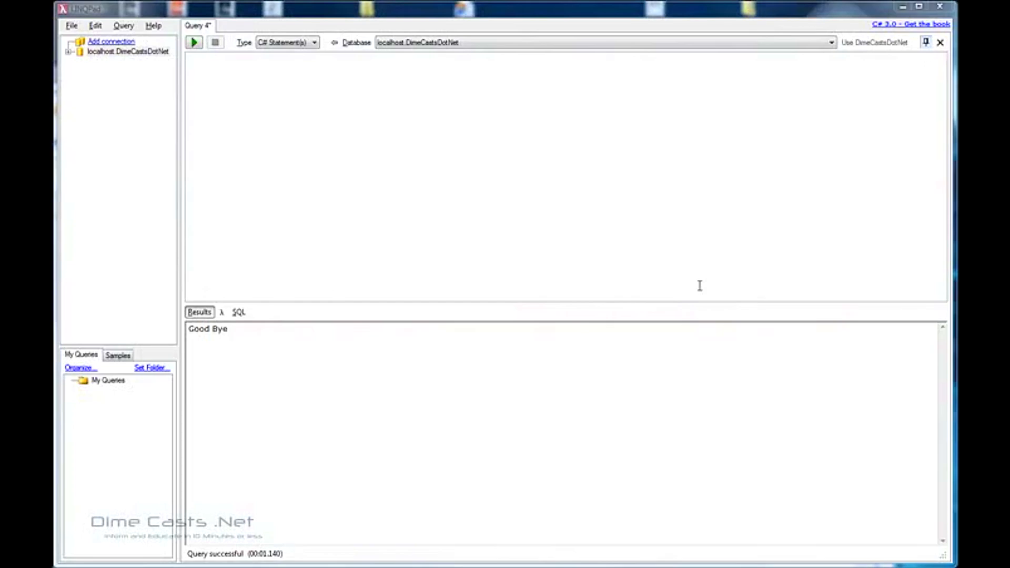
Step: Write "Foo".Dump(); and "Another Foo".Dump(); in a new query and run it
click(189, 58)
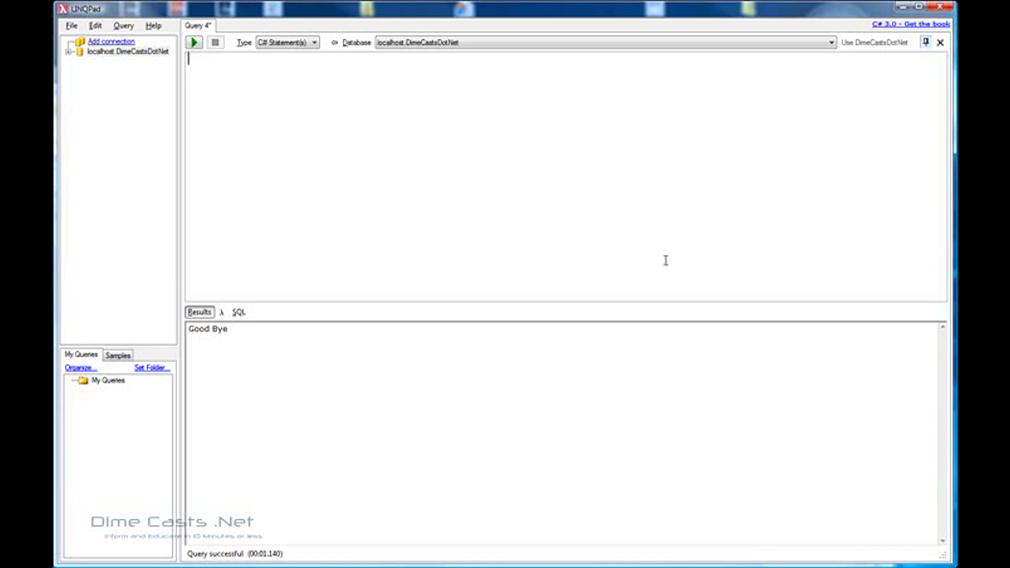
click(286, 42)
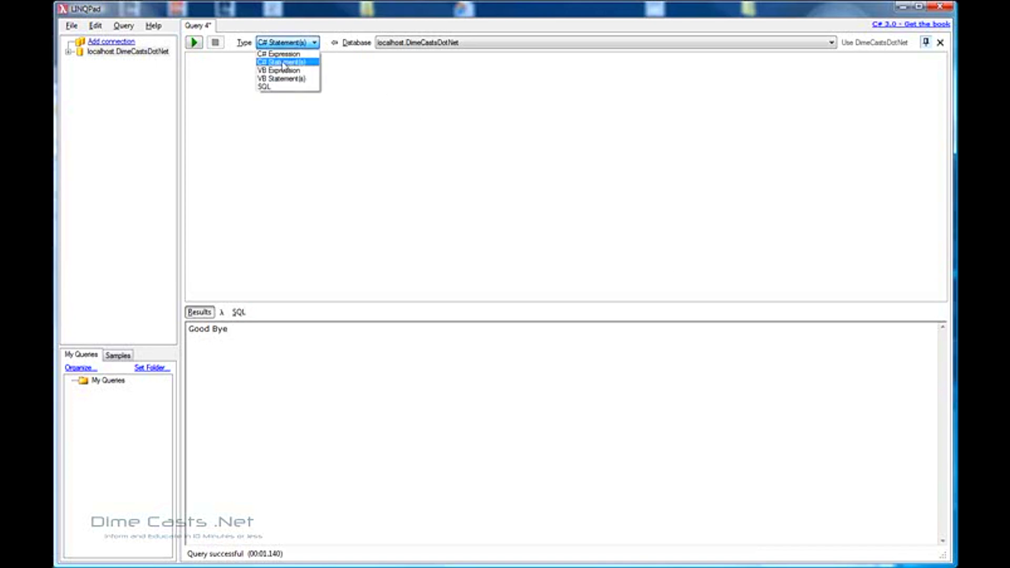
mouse_move(280, 78)
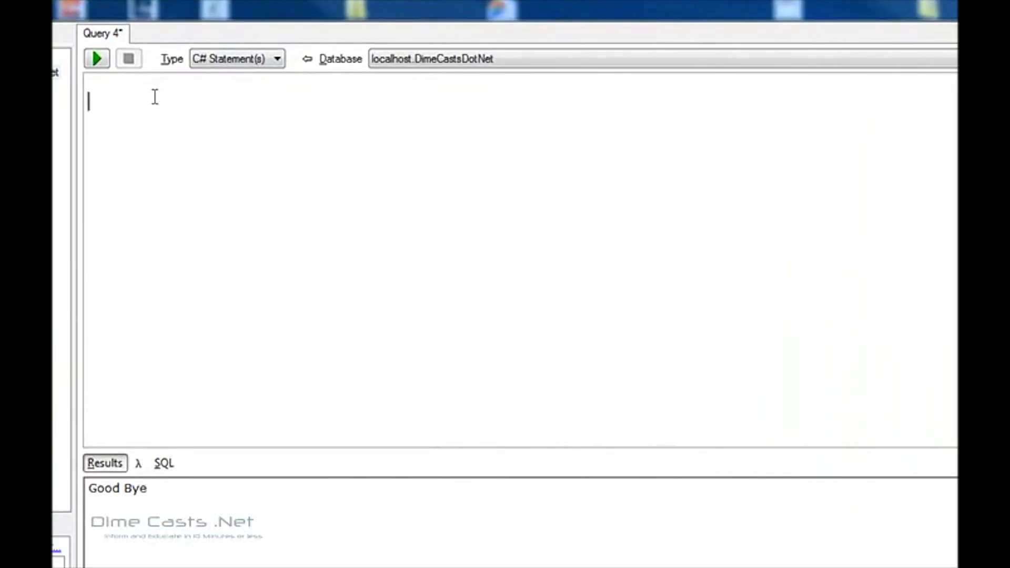
text("Foo)
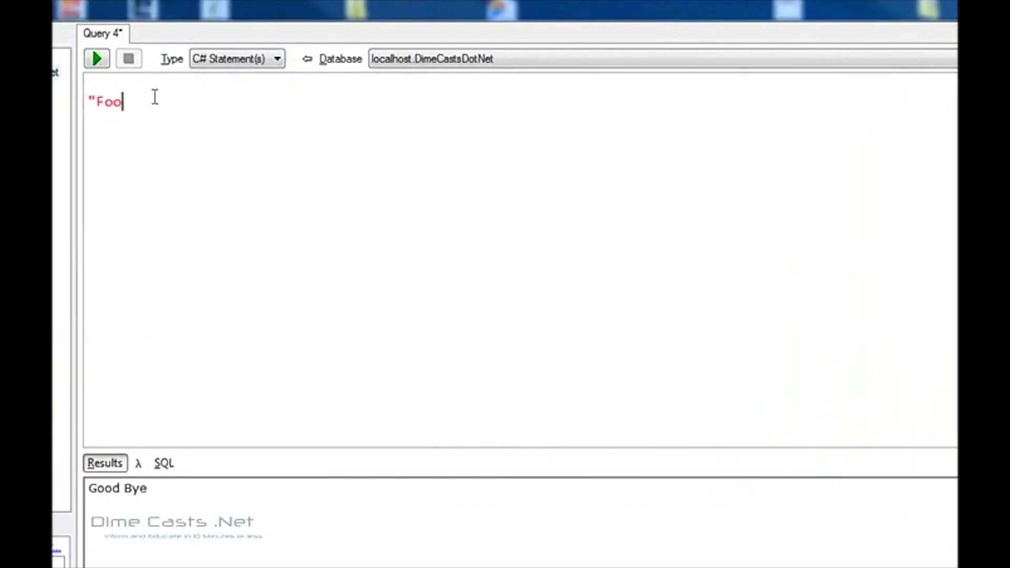
text(.Dump();)
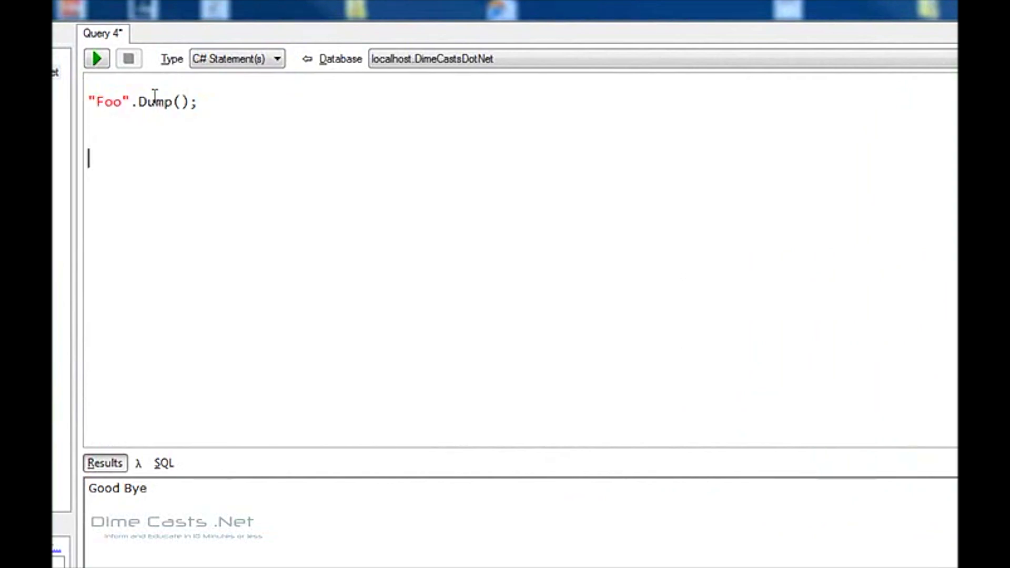
text("Another Foo".Dump();)
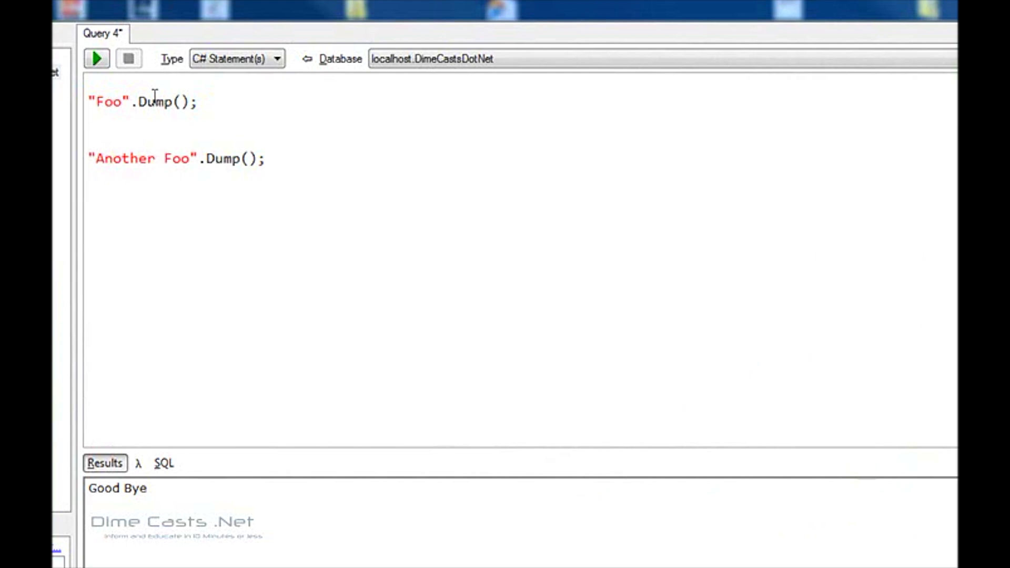
click(96, 59)
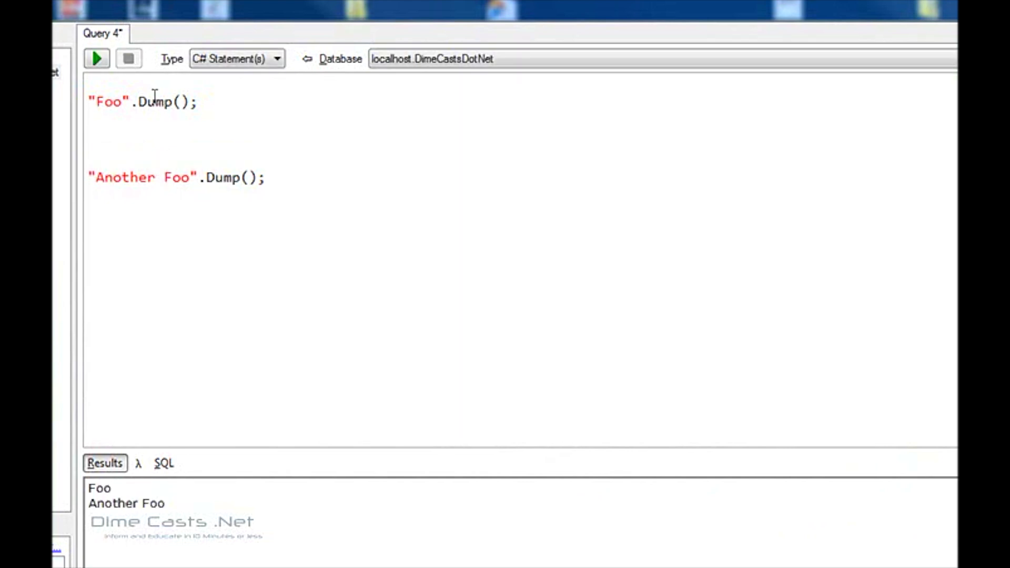
Step: Insert Thread.Sleep( 2500 ); between the two dumps and run the query again
text(Thread.)
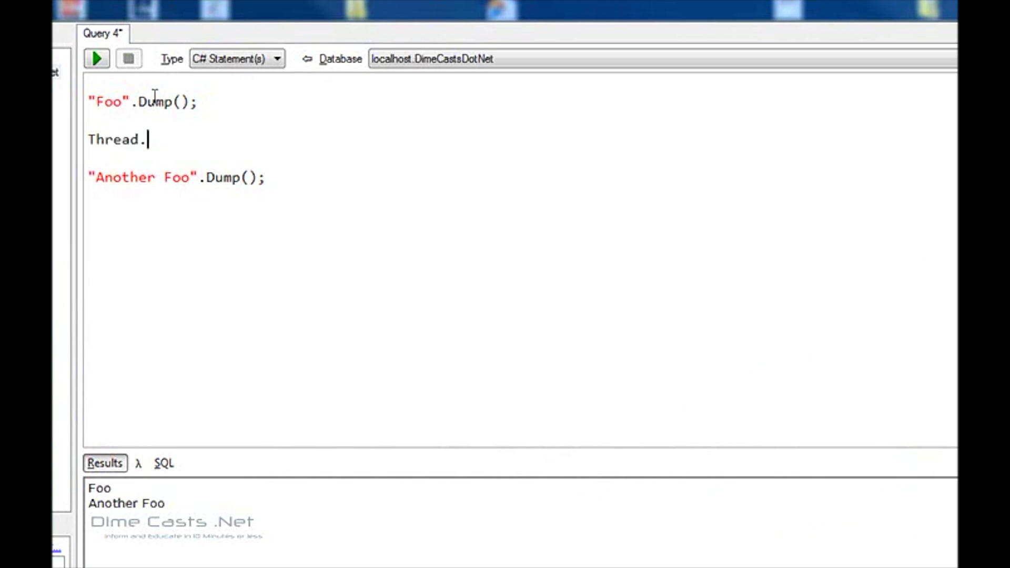
text(Sleep( 2500 );)
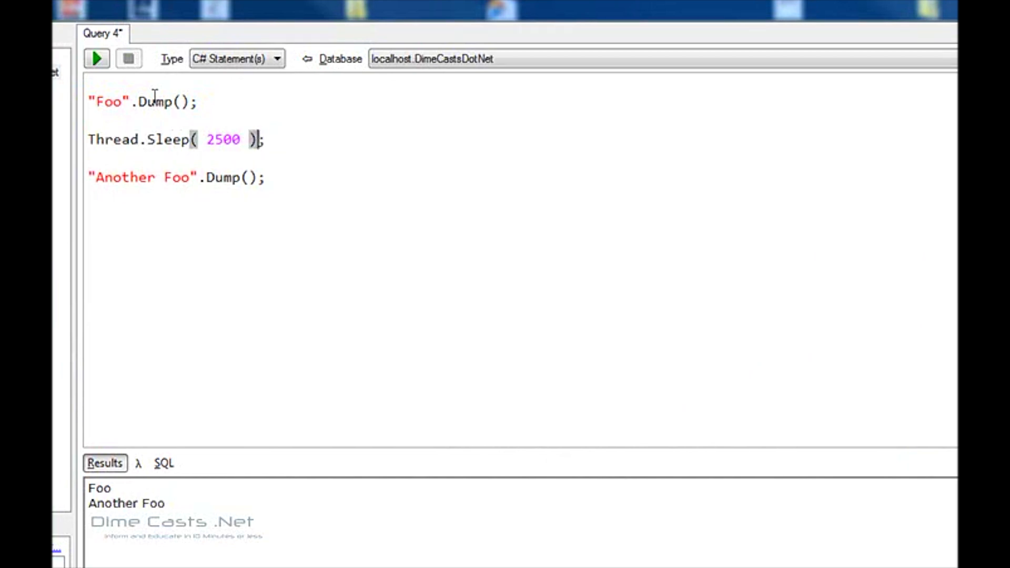
click(96, 59)
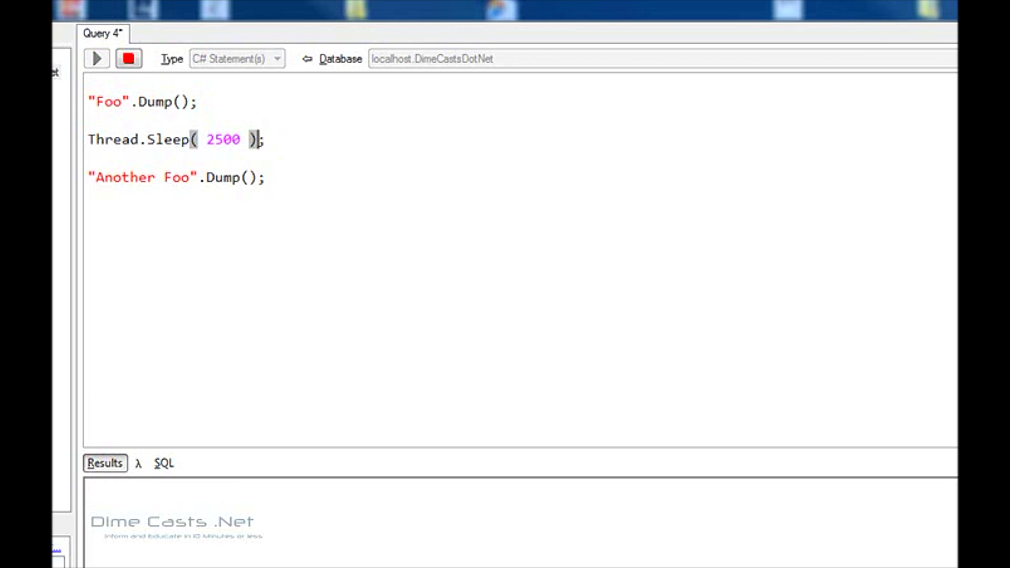
click(97, 59)
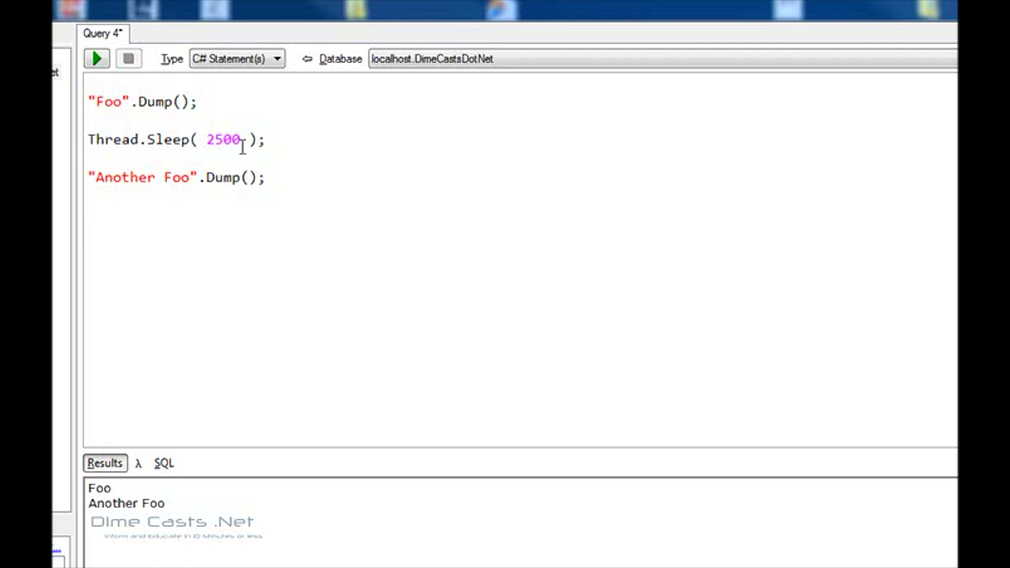
mouse_move(261, 146)
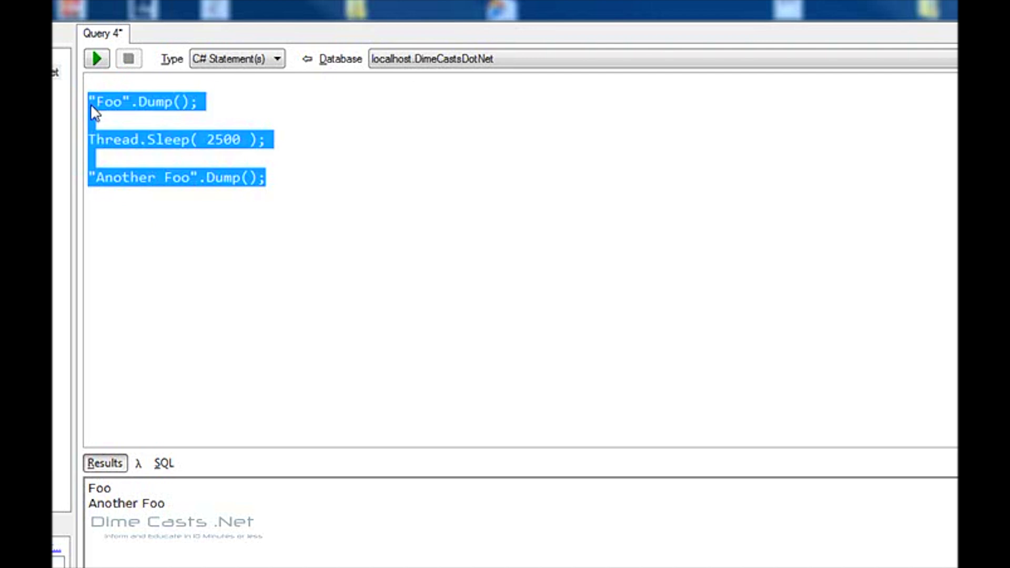
Step: Replace the code with MessageBox.Show( "Hello World" ); and run it, getting a not-in-context error
text(Messab)
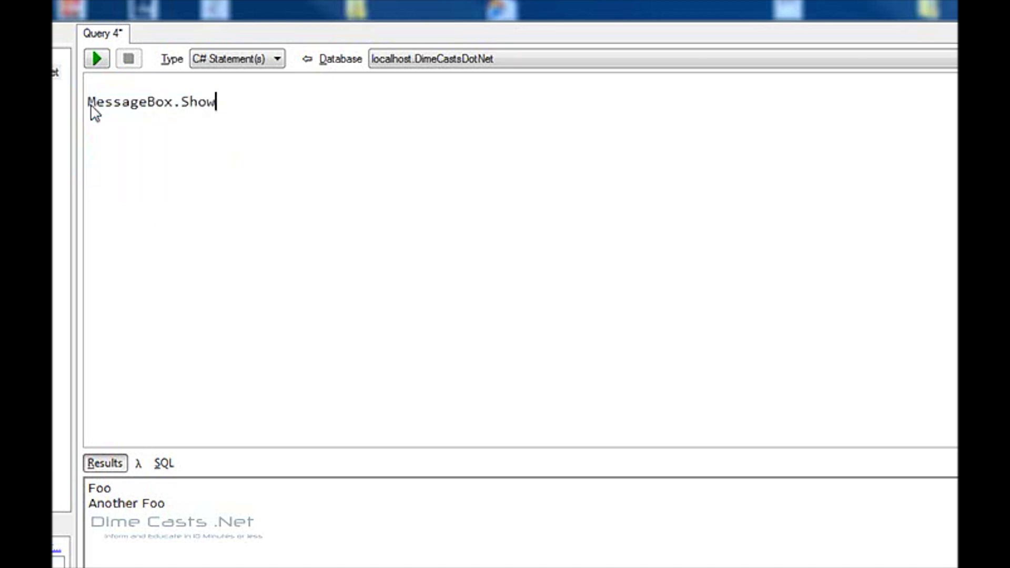
text(( "Hwll)
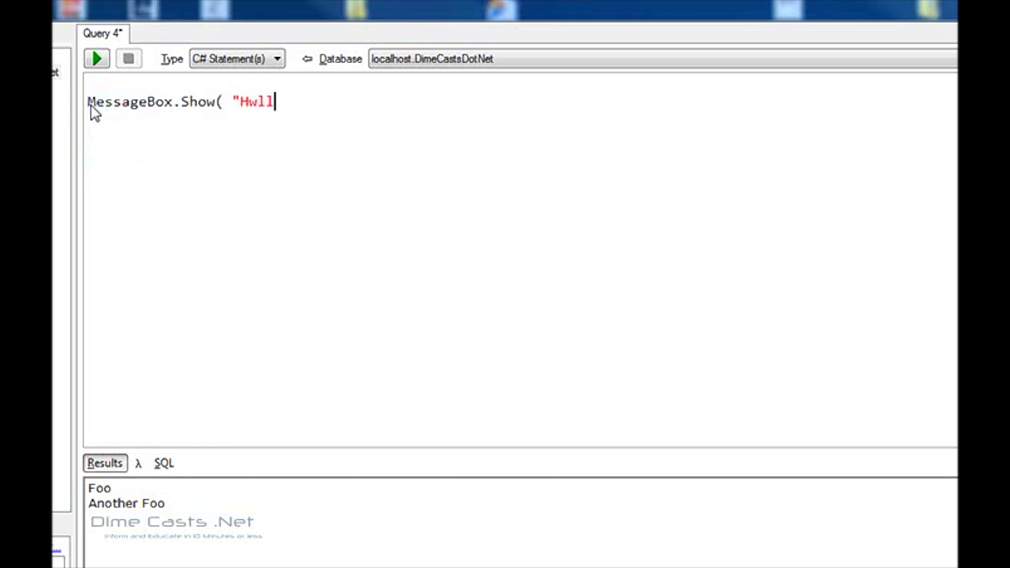
text(Hello Wo)
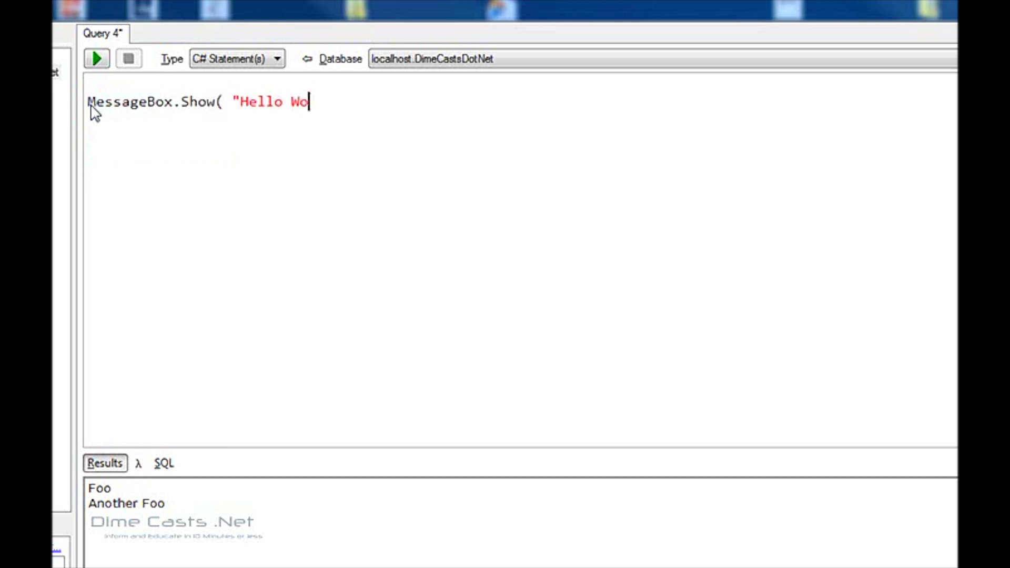
text(rld" );)
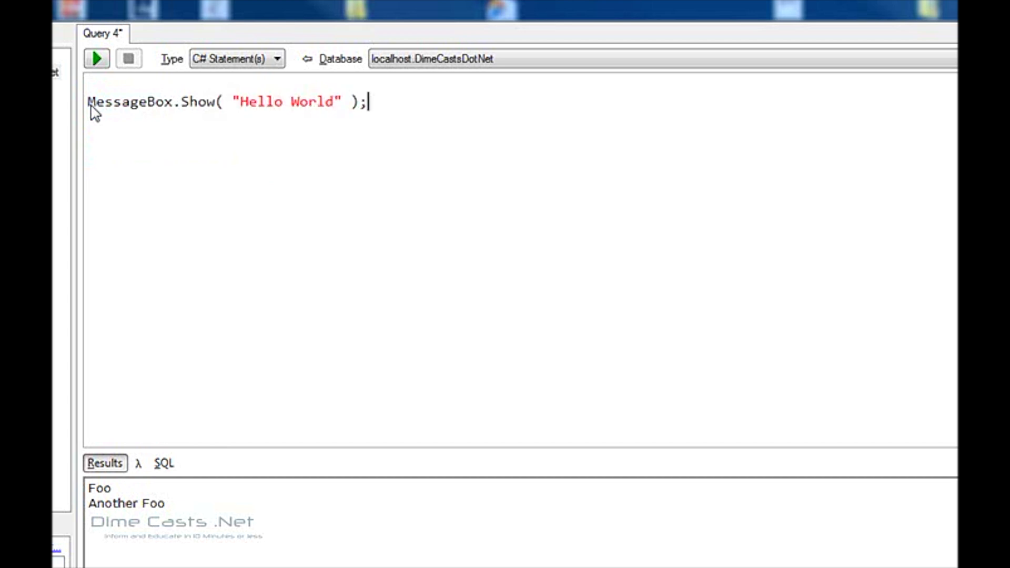
click(96, 59)
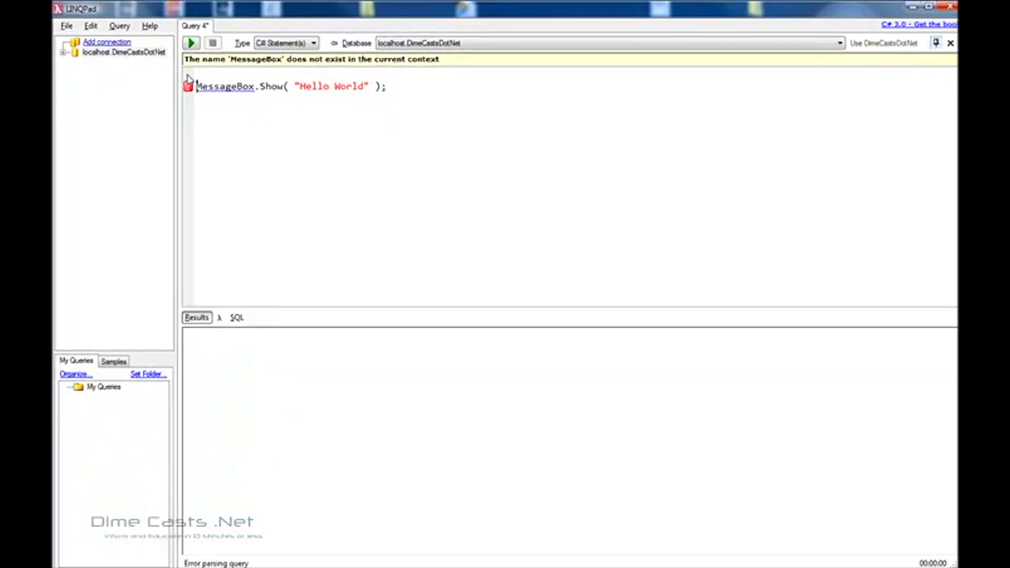
Step: Add System.Windows.Forms.dll as an additional reference in the query's advanced properties
click(119, 25)
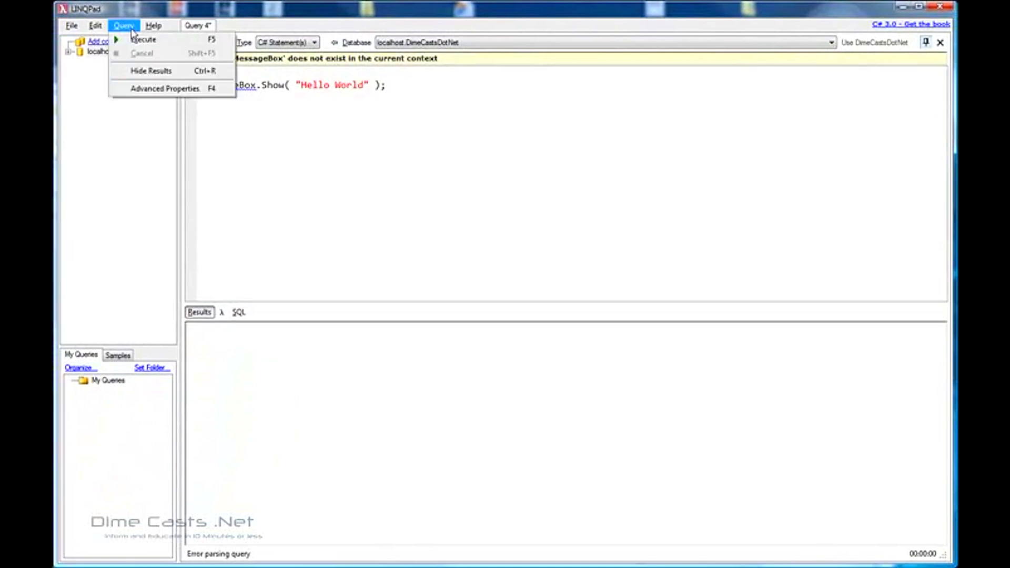
click(166, 88)
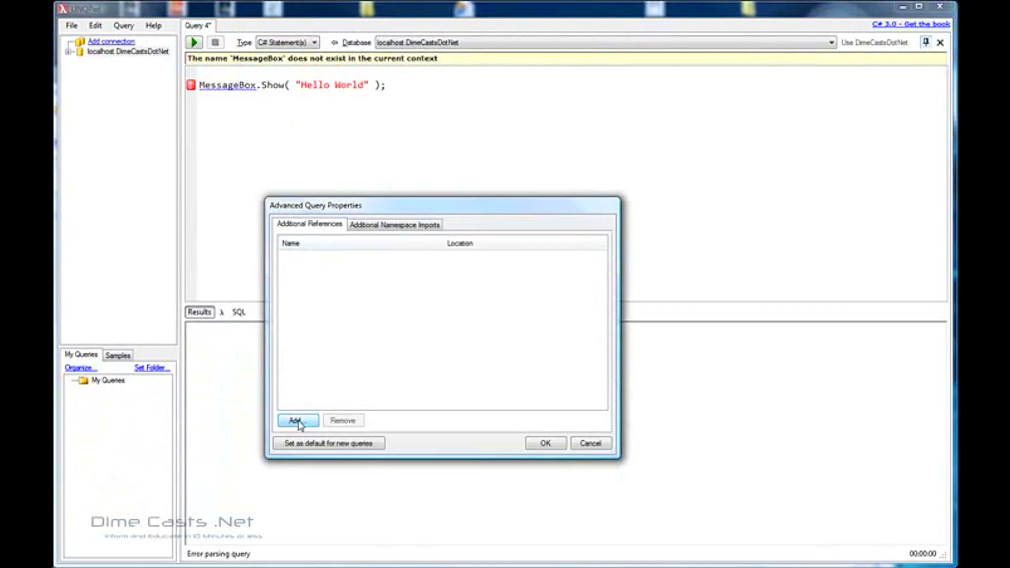
click(297, 421)
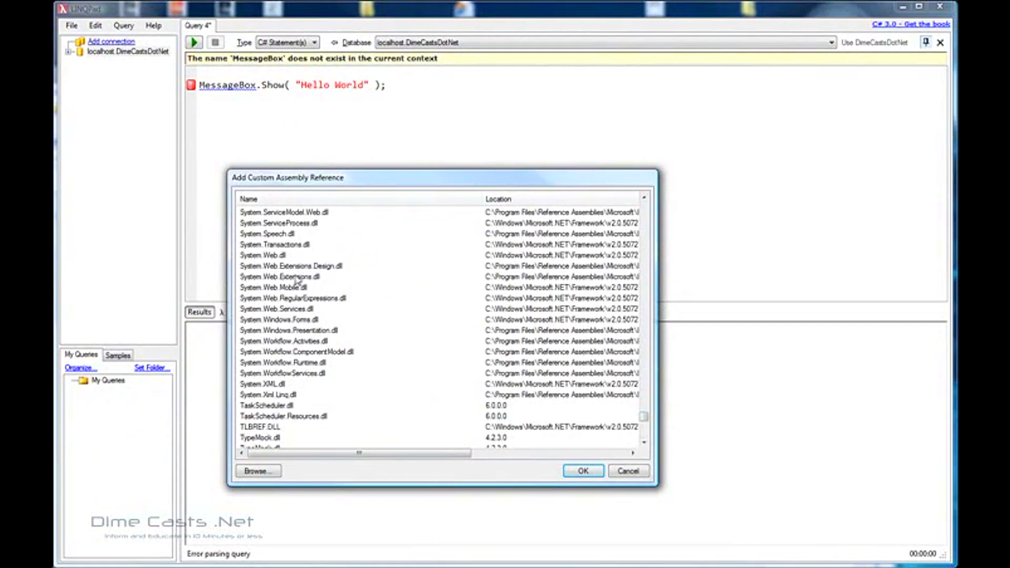
click(278, 320)
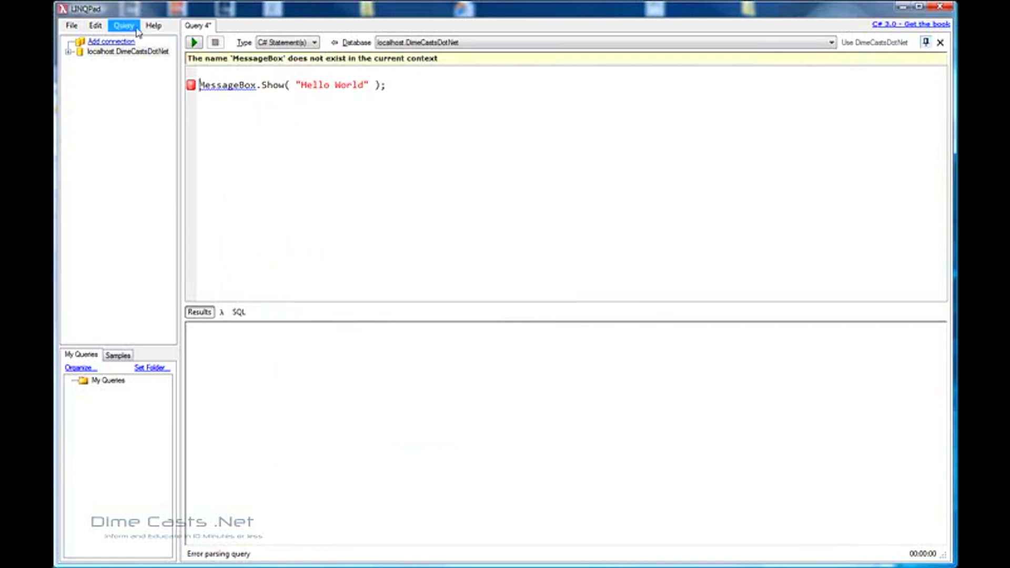
Step: Add System.Windows.Forms to the query's Additional Namespace Imports and confirm
click(124, 25)
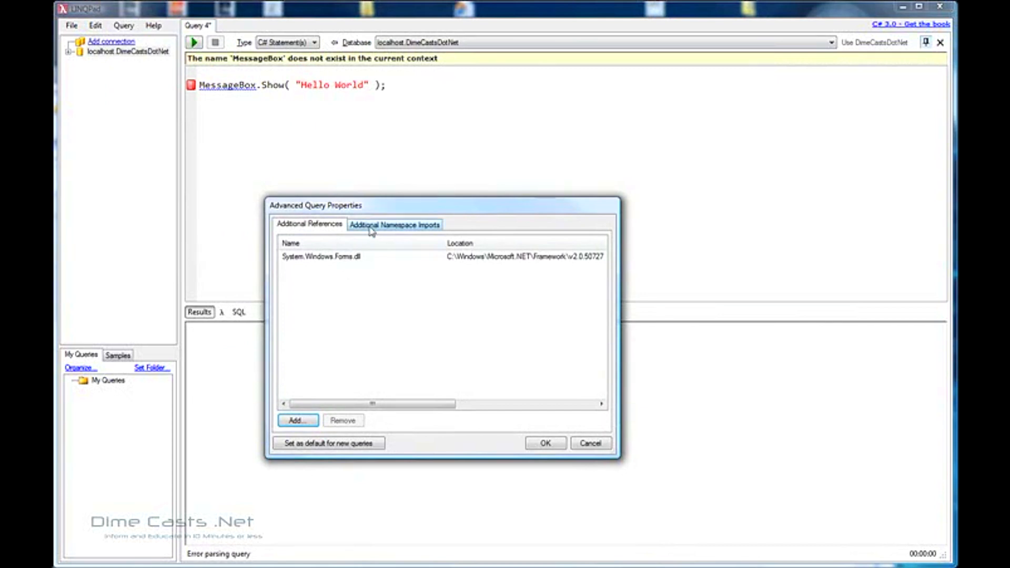
click(394, 225)
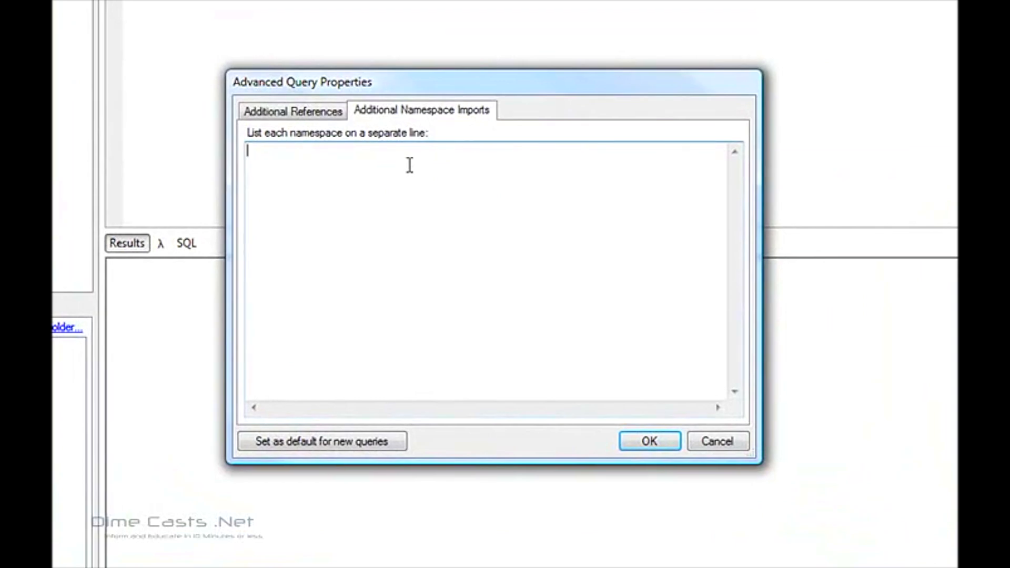
text(using)
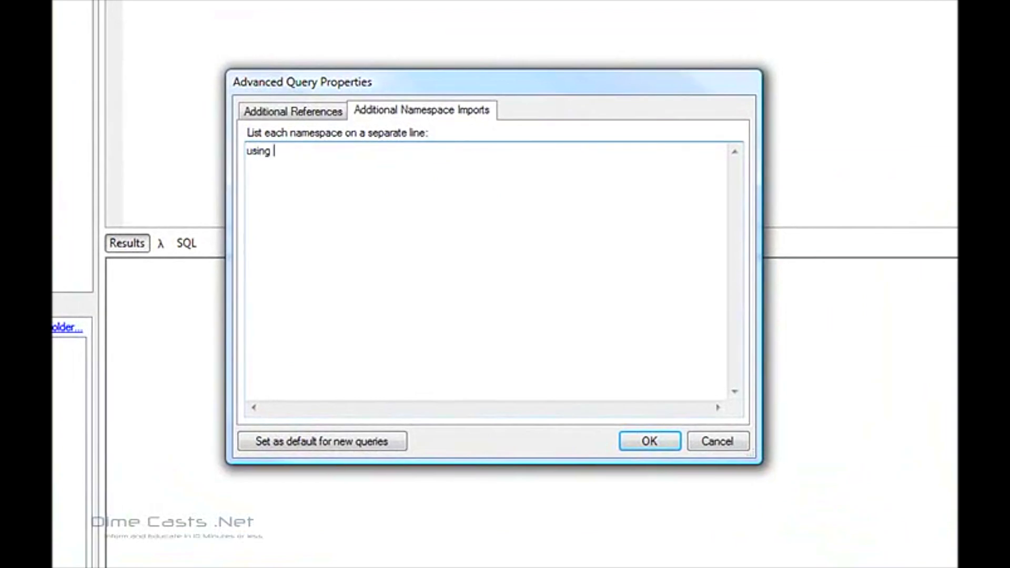
text(System.Winf)
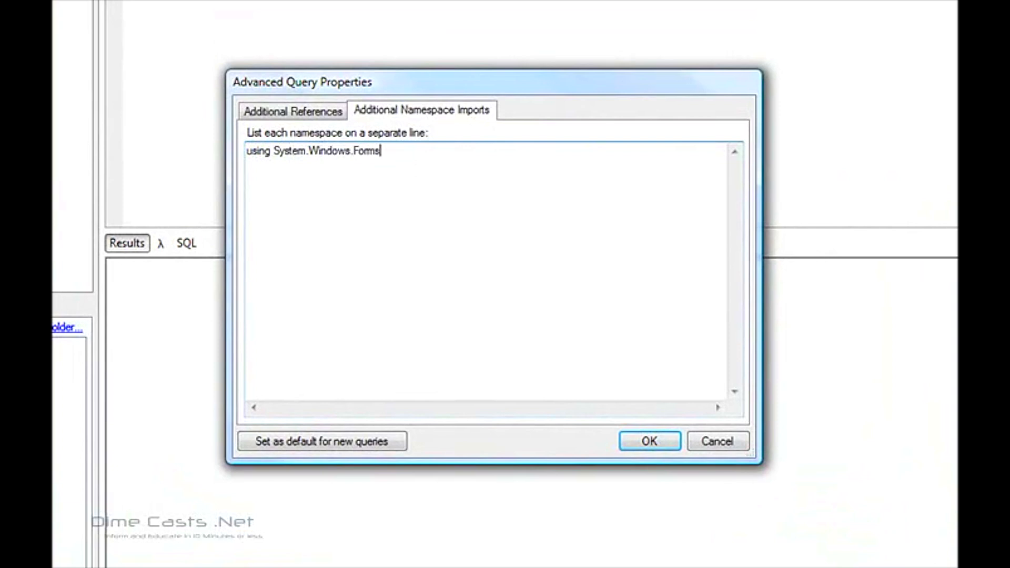
text(;)
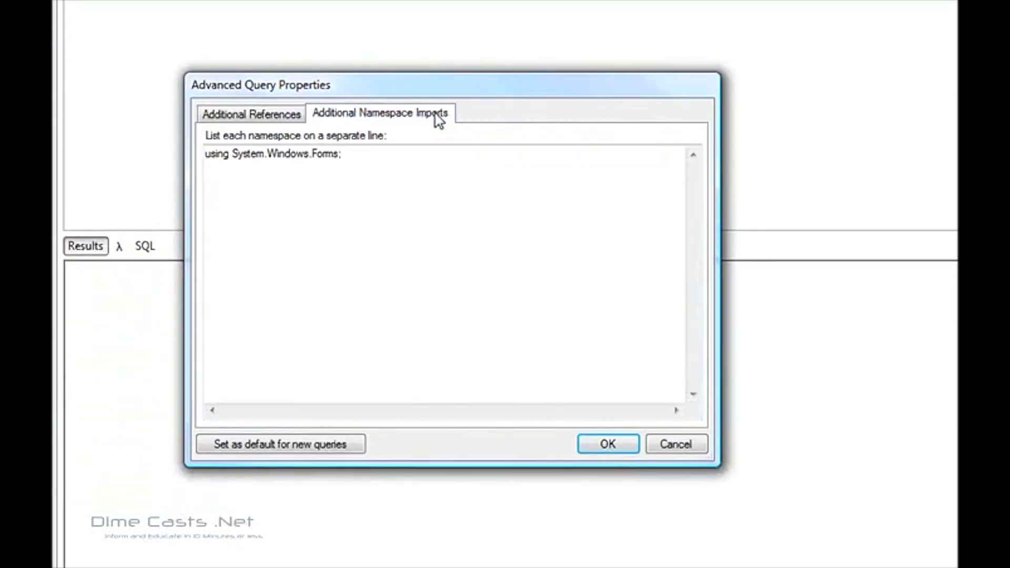
click(401, 154)
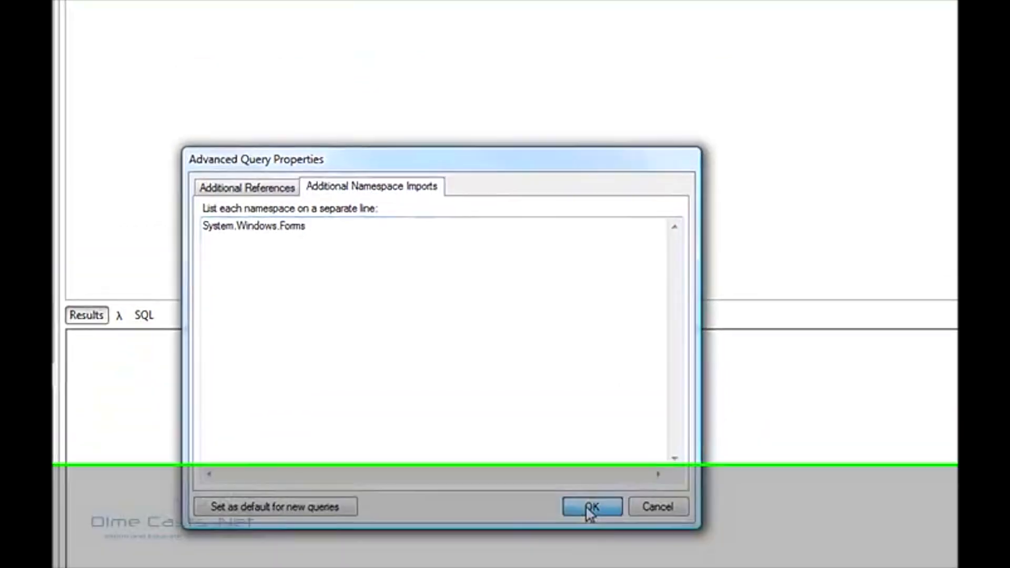
click(590, 506)
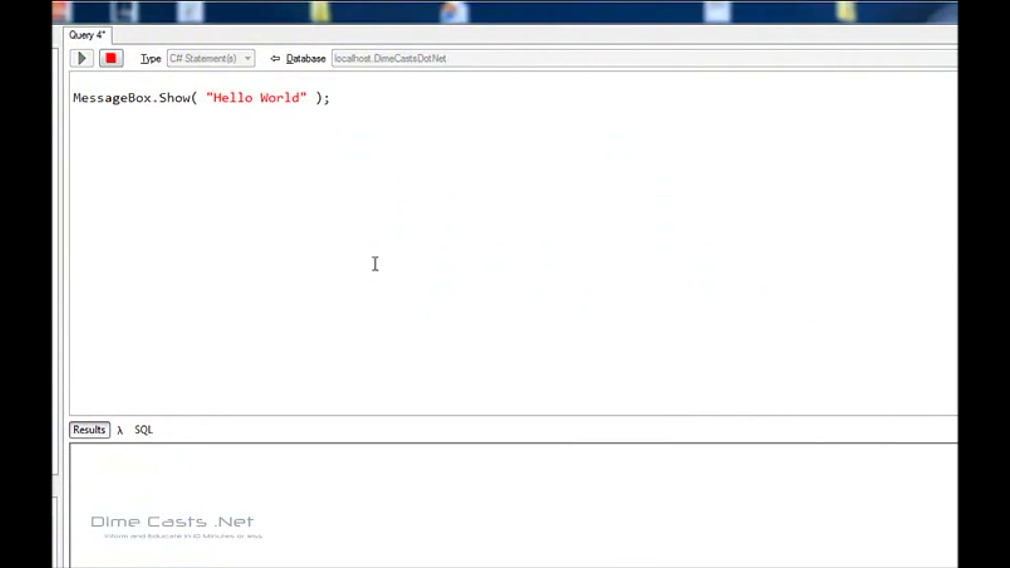
Step: Run the query so the Hello World message box appears, then dismiss it
click(81, 58)
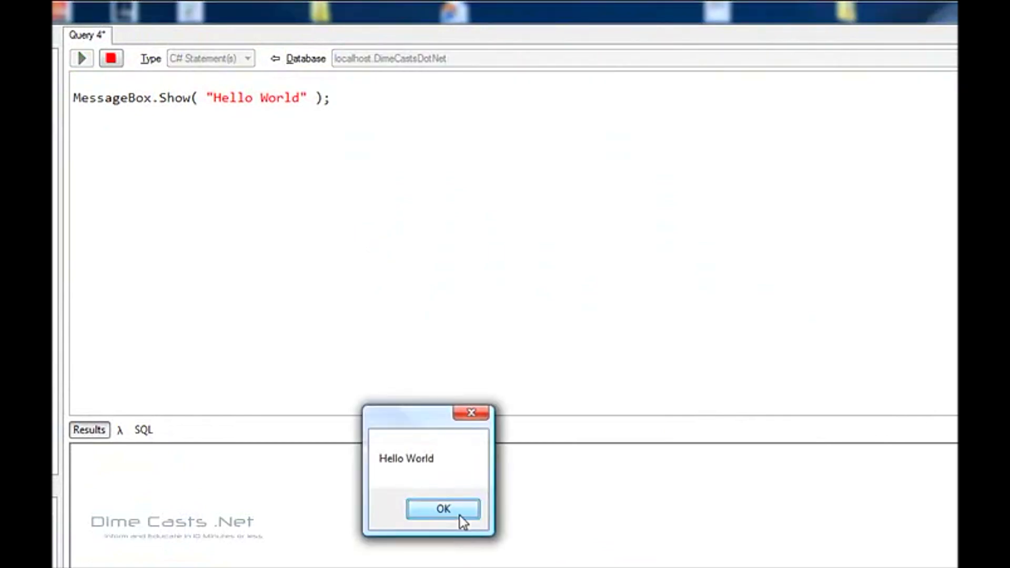
click(442, 508)
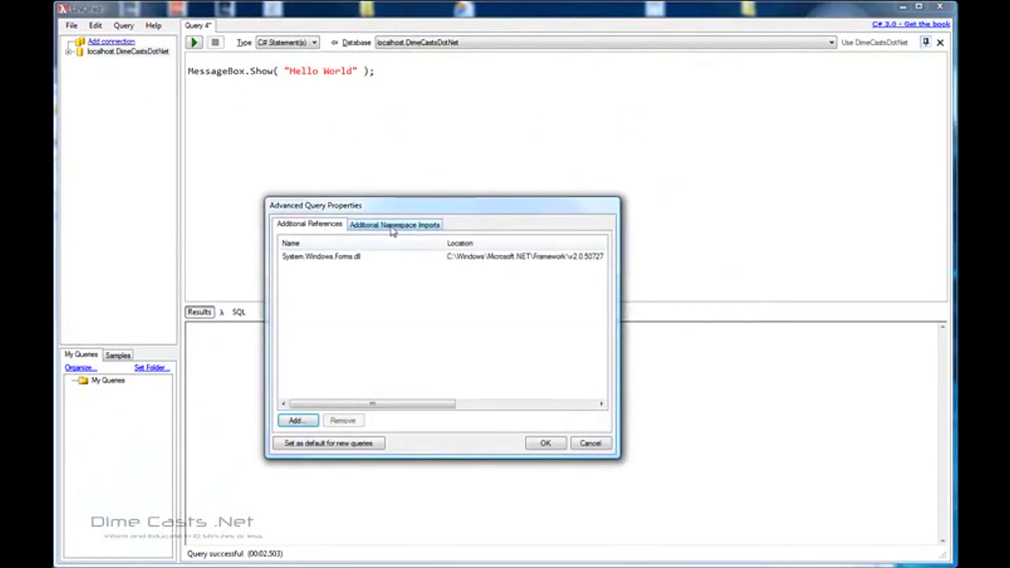
Step: Close the query properties and clear the MessageBox line from the editor
click(394, 224)
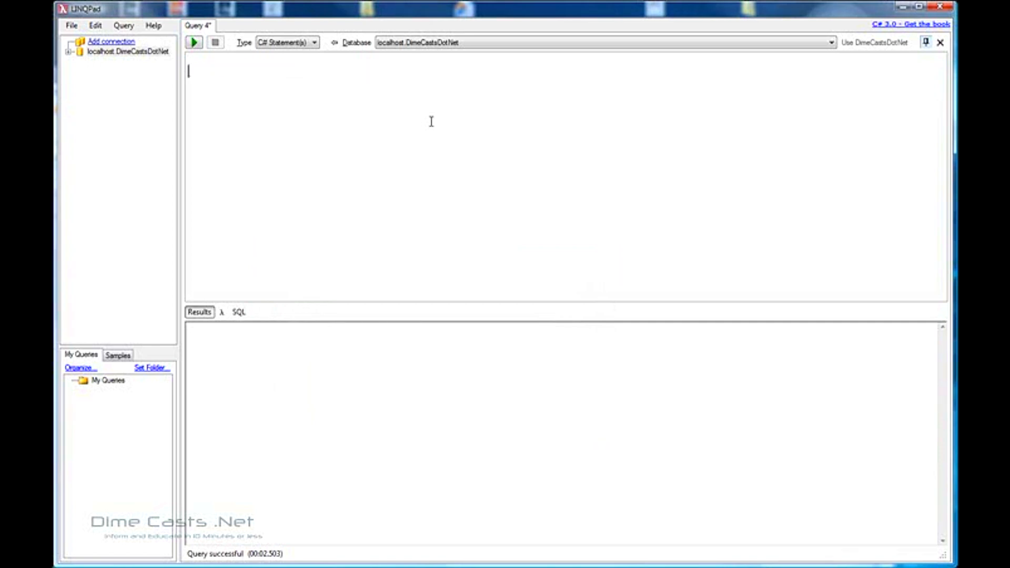
click(123, 25)
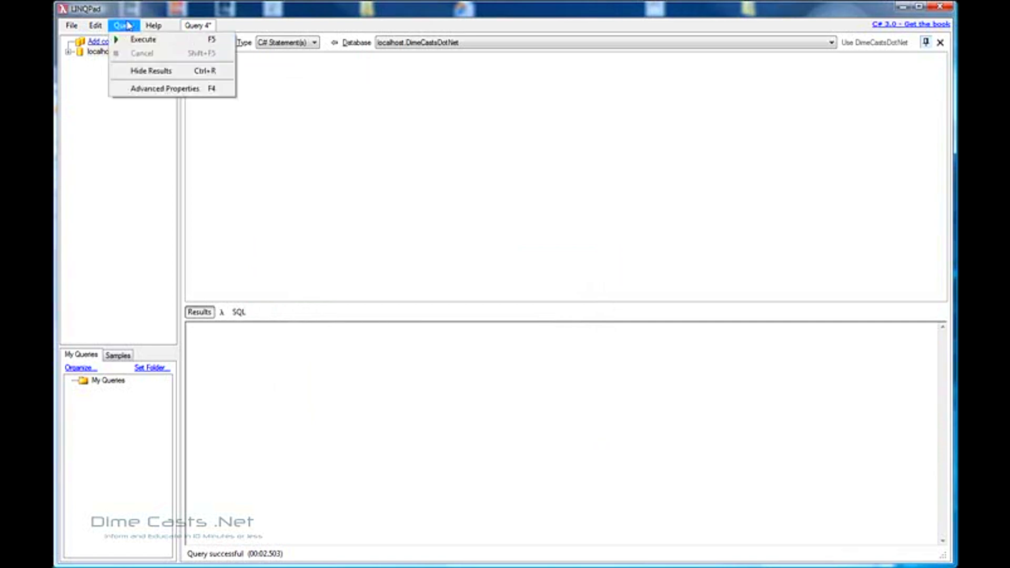
Step: Replace the System.Windows.Forms.dll reference with DimeCastsNet.Domain.dll browsed from disk
click(165, 89)
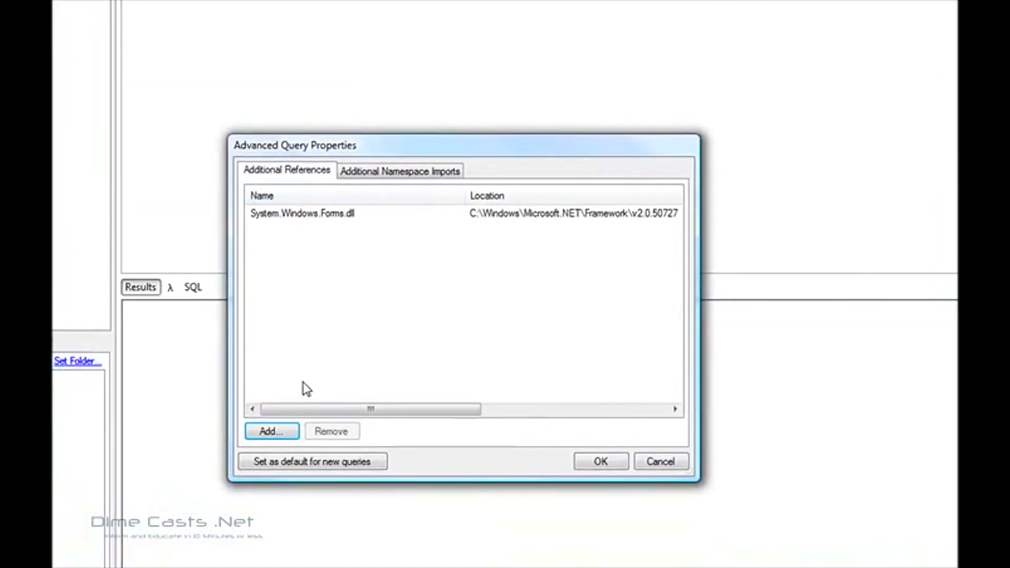
click(302, 214)
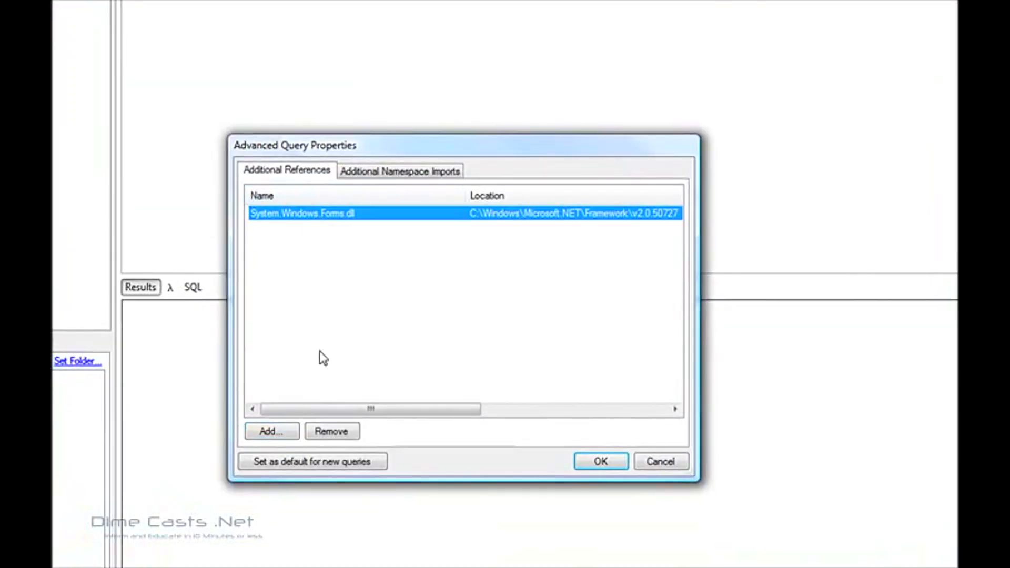
click(271, 432)
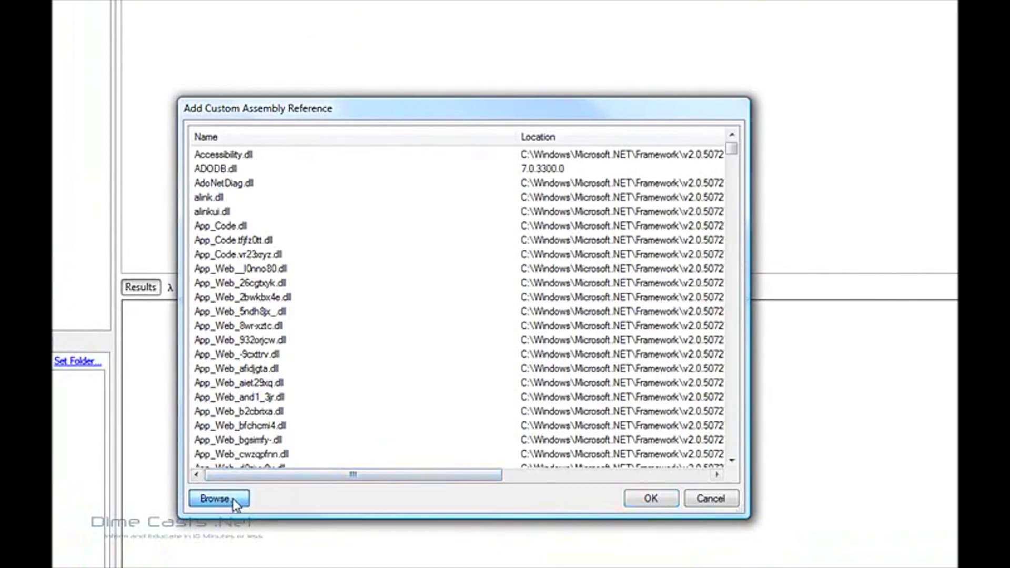
click(218, 498)
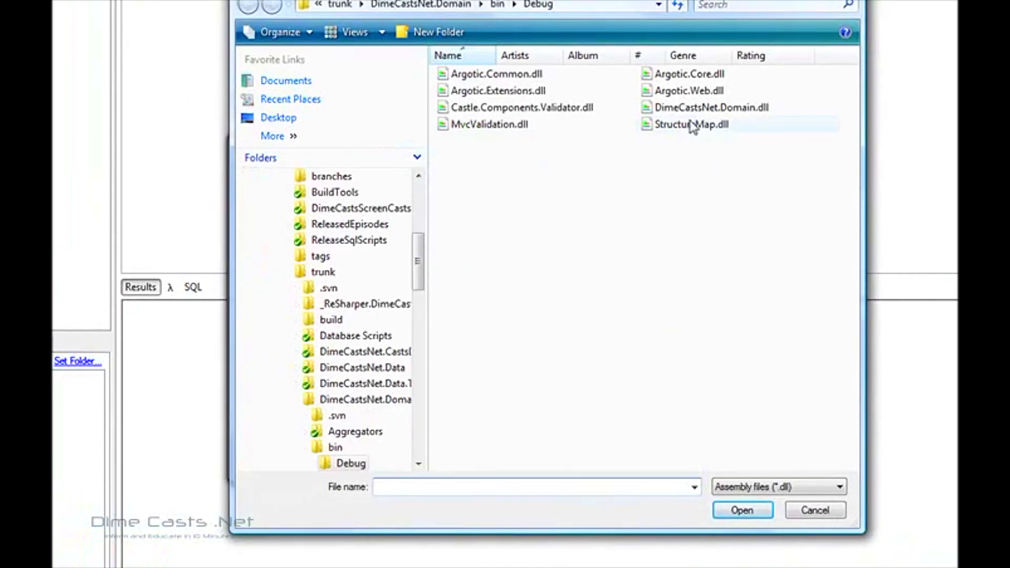
click(711, 107)
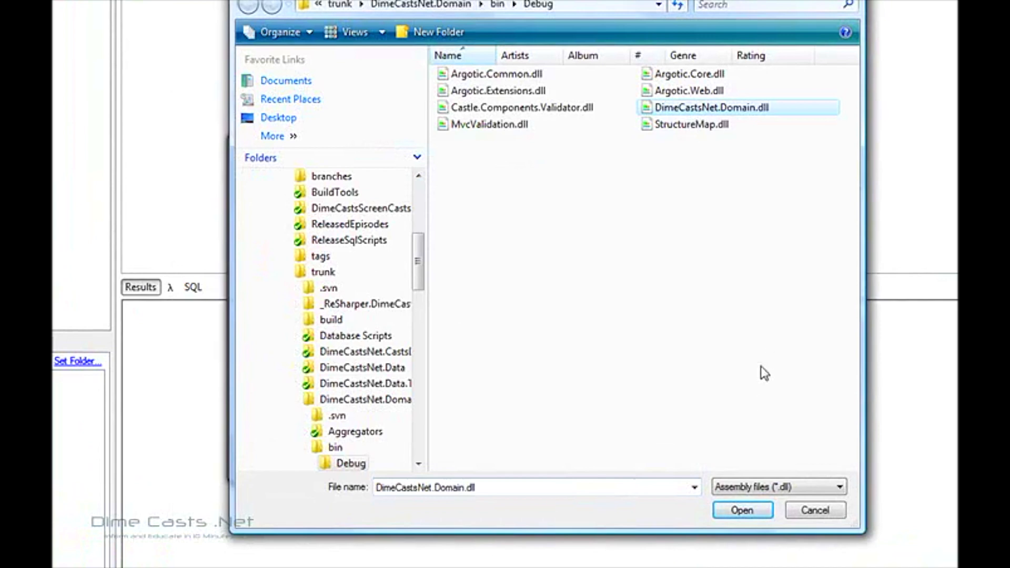
click(742, 509)
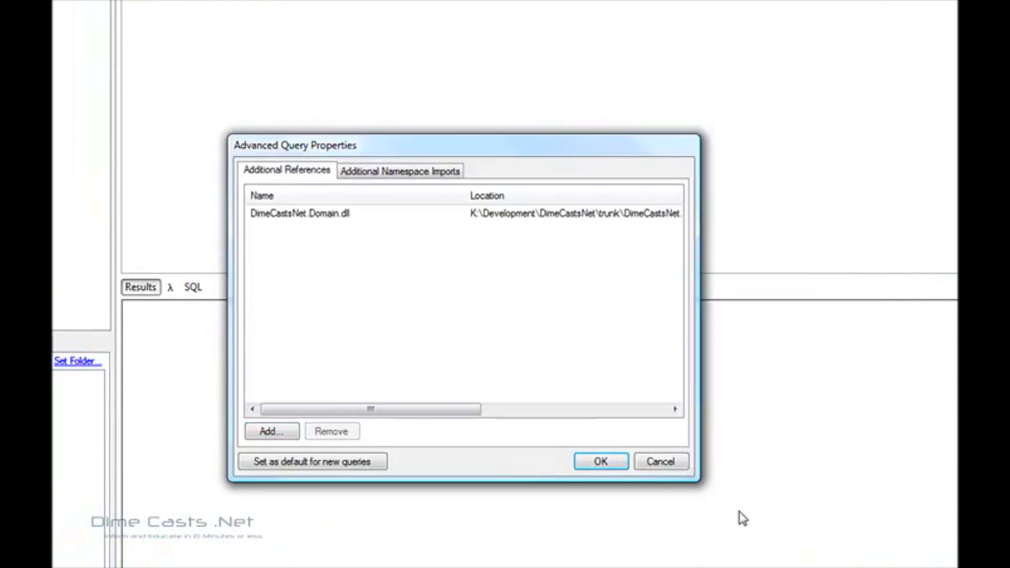
Step: Enter a DimeCastsNet.Domain namespace in the Additional Namespace Imports
click(400, 171)
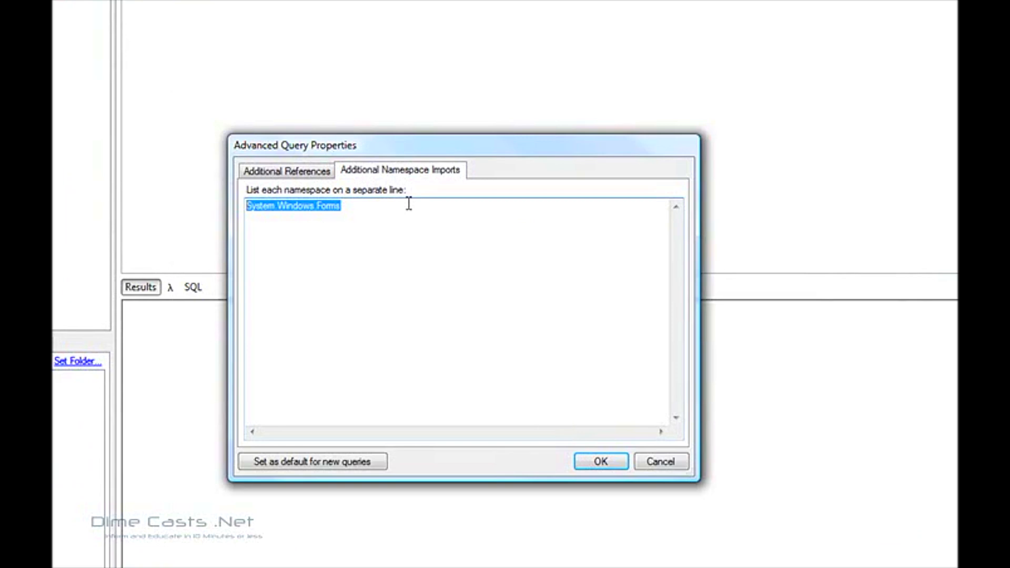
text(D)
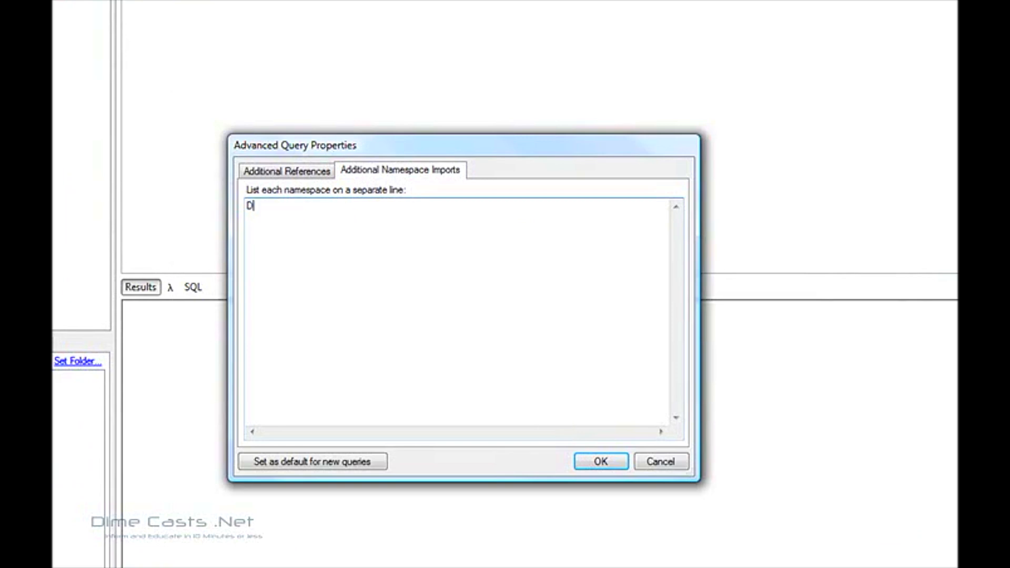
text(imeCasts)
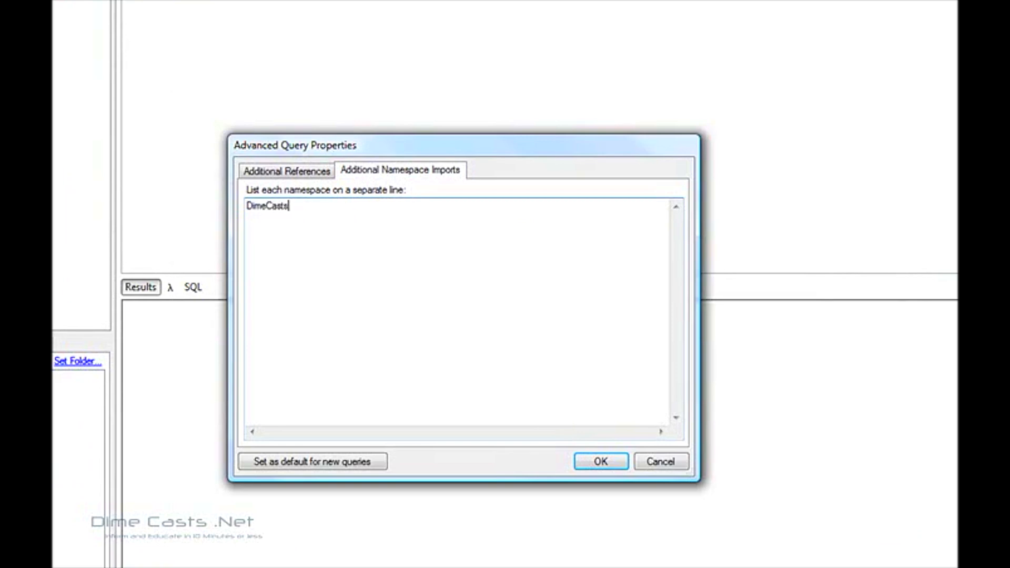
text(Net.Dom)
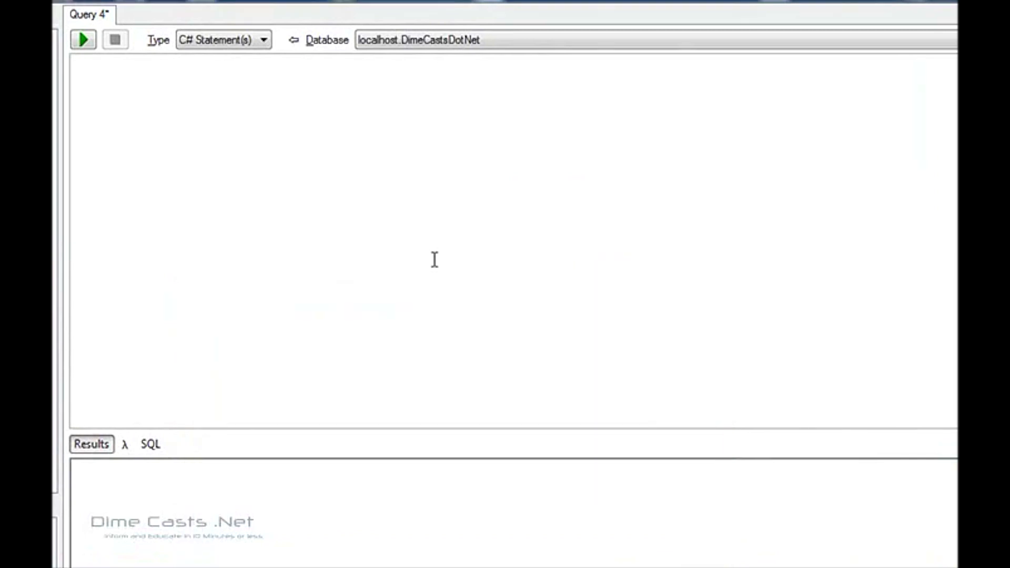
Step: Write var items = (from es in EpisodeSponsors join s in Sponsors on es.SponrorID equals s.ID
text(var it)
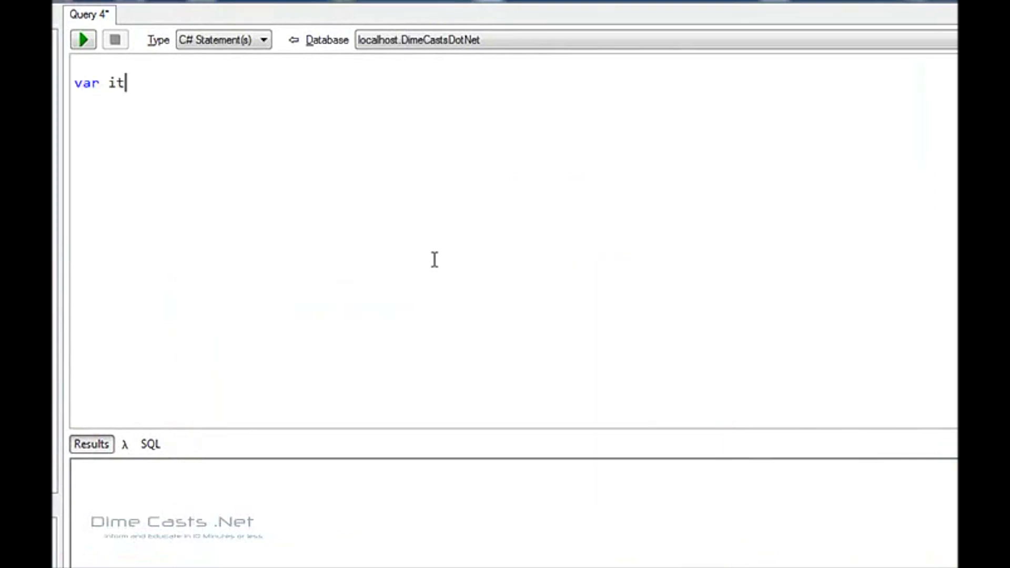
text(ems)
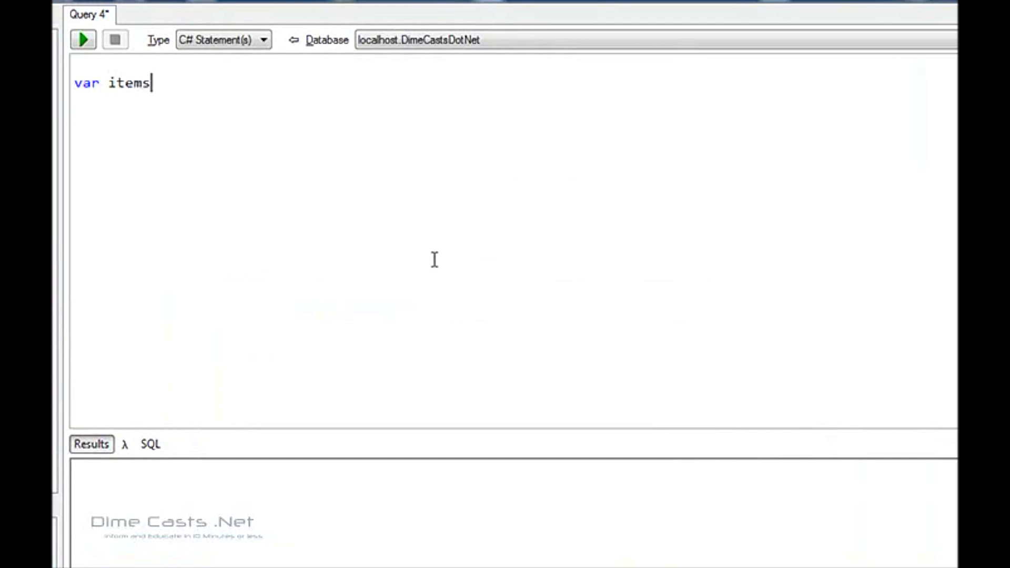
text(= ()
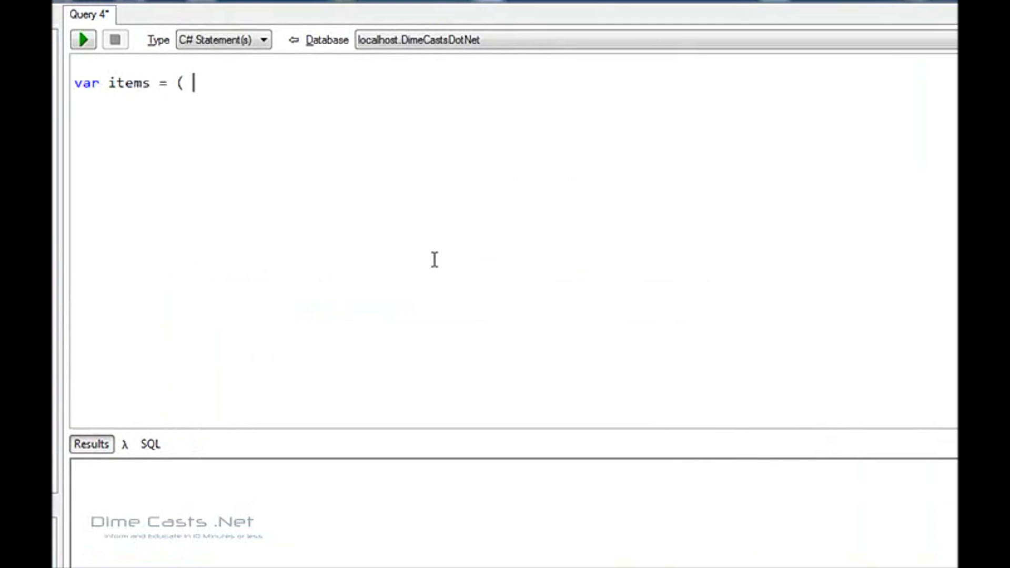
text(from es i)
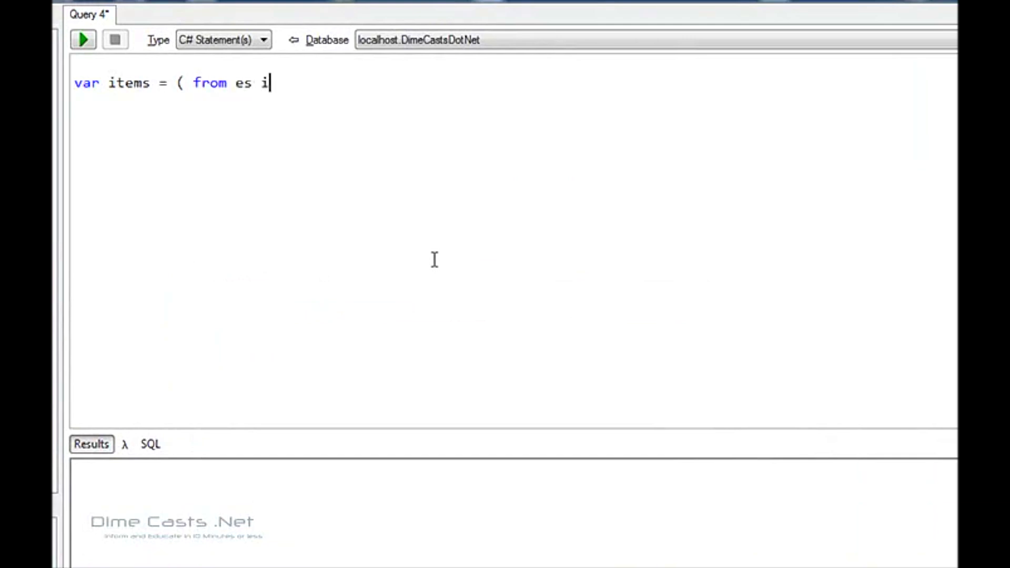
text(n Episode)
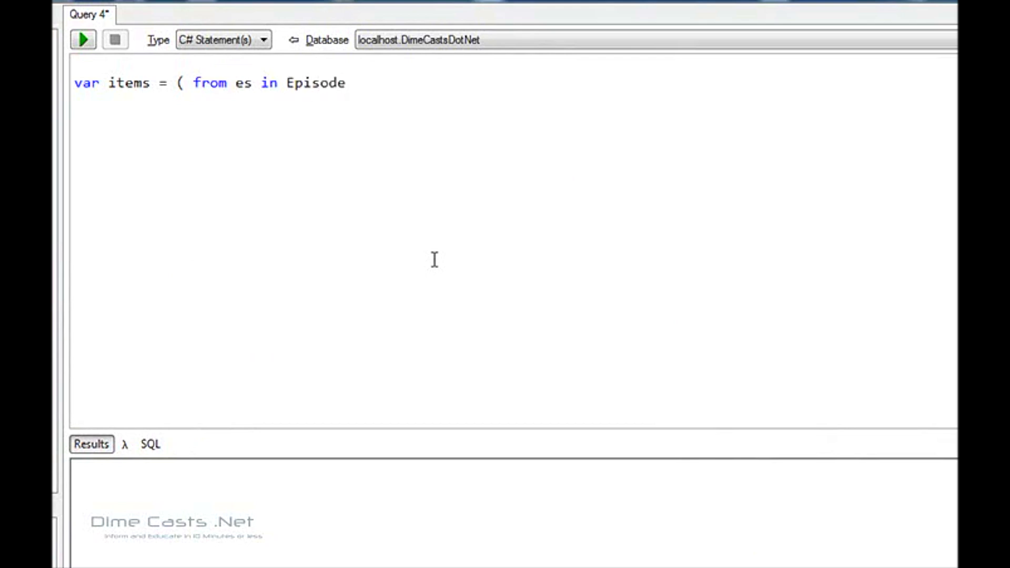
text(Sponsors)
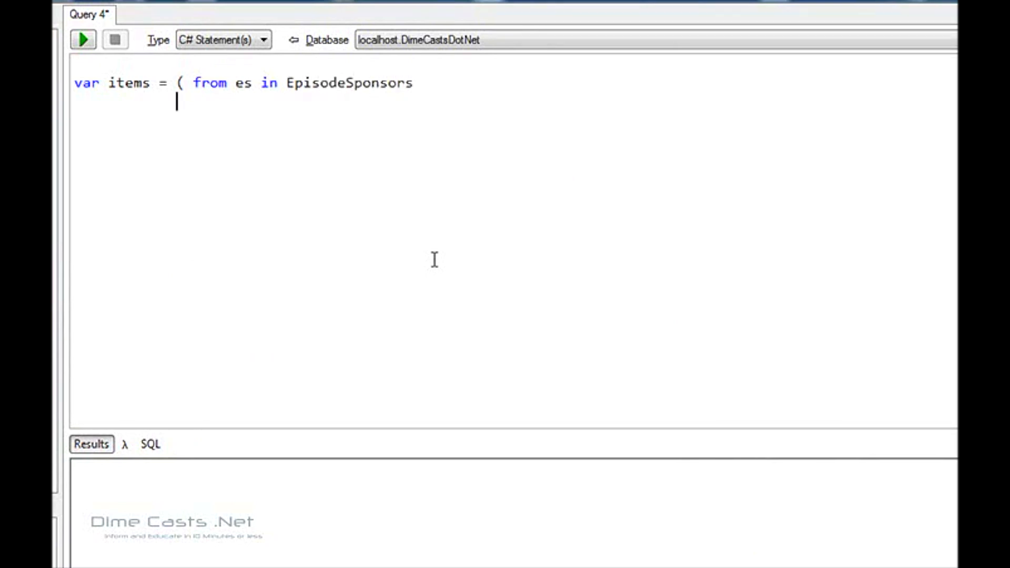
text(join s in)
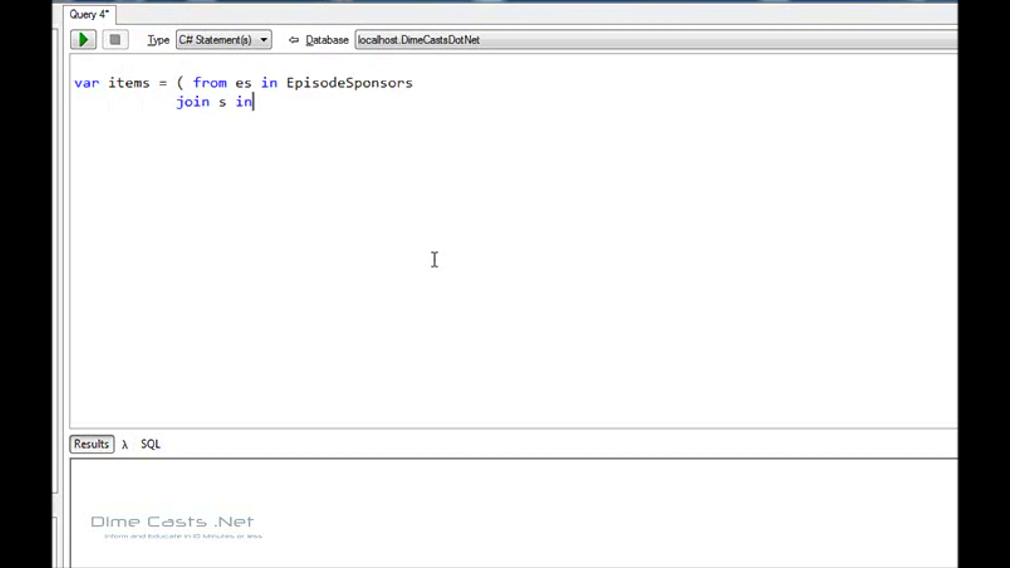
text(Spons)
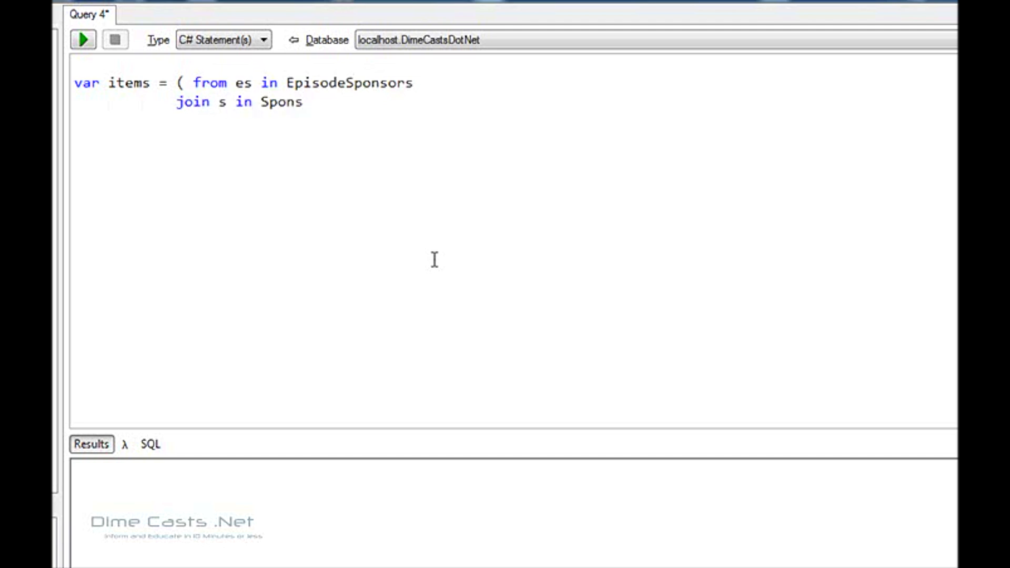
text(ors on es)
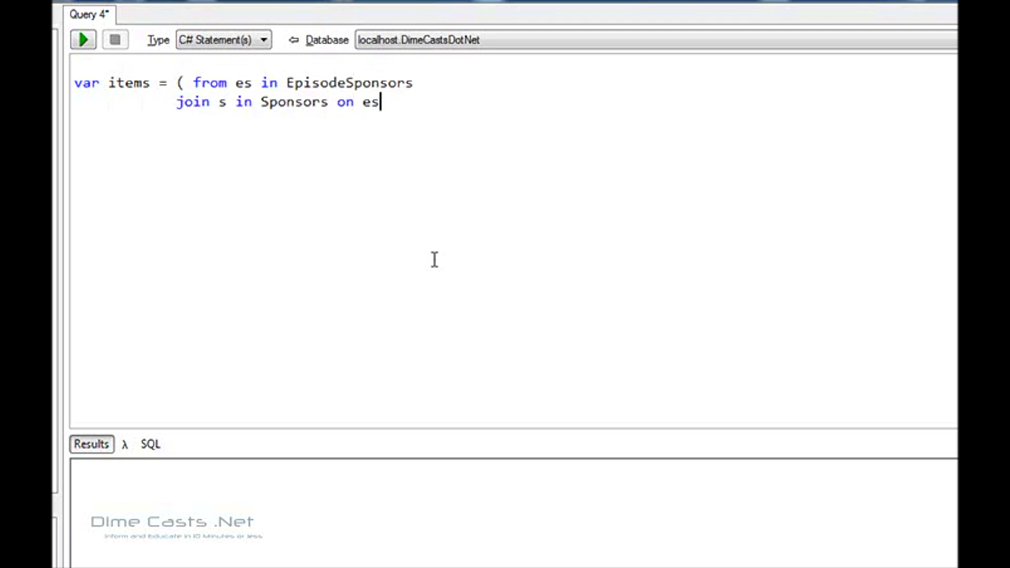
text(.Sponro)
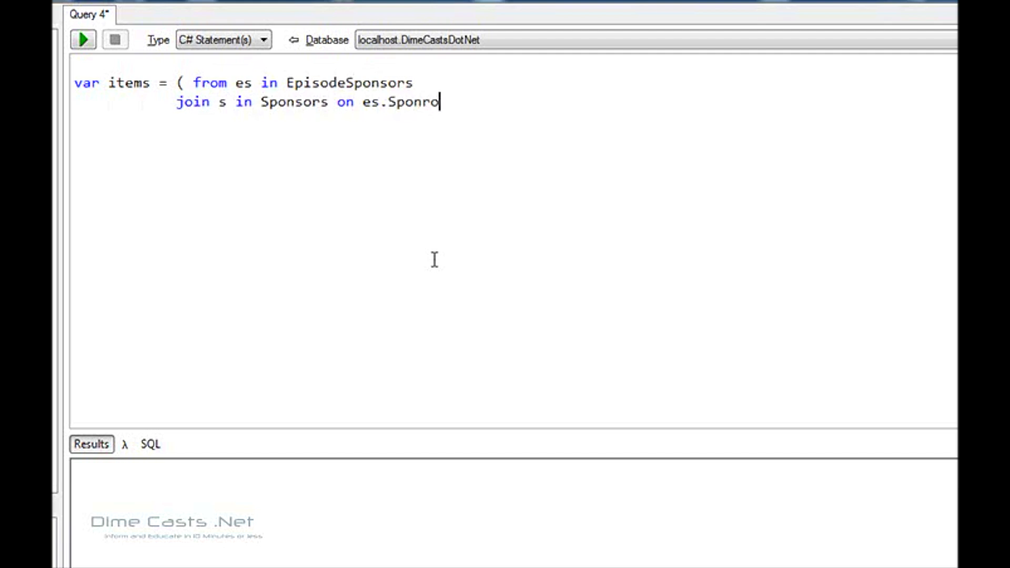
text(rID)
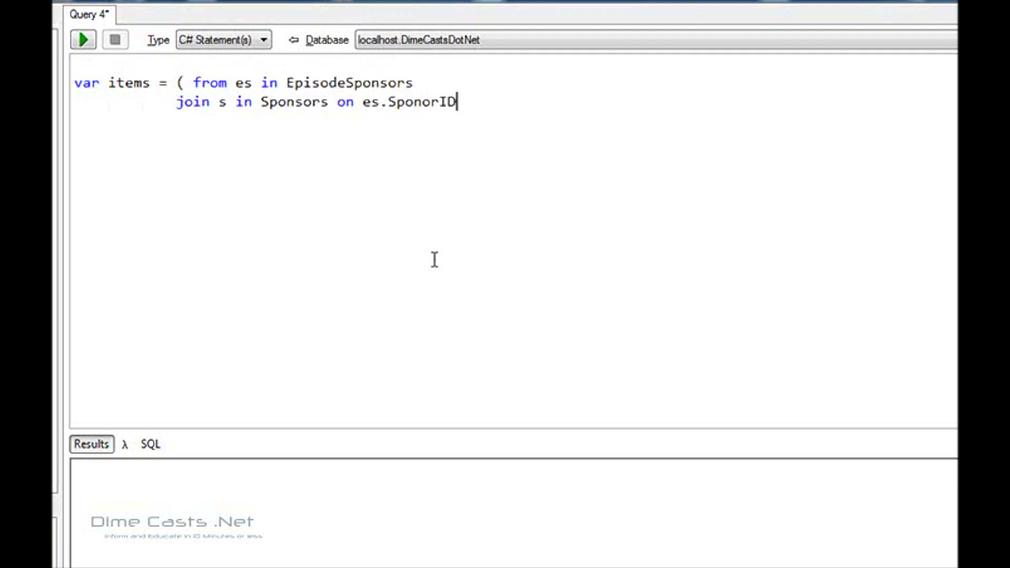
text(equal)
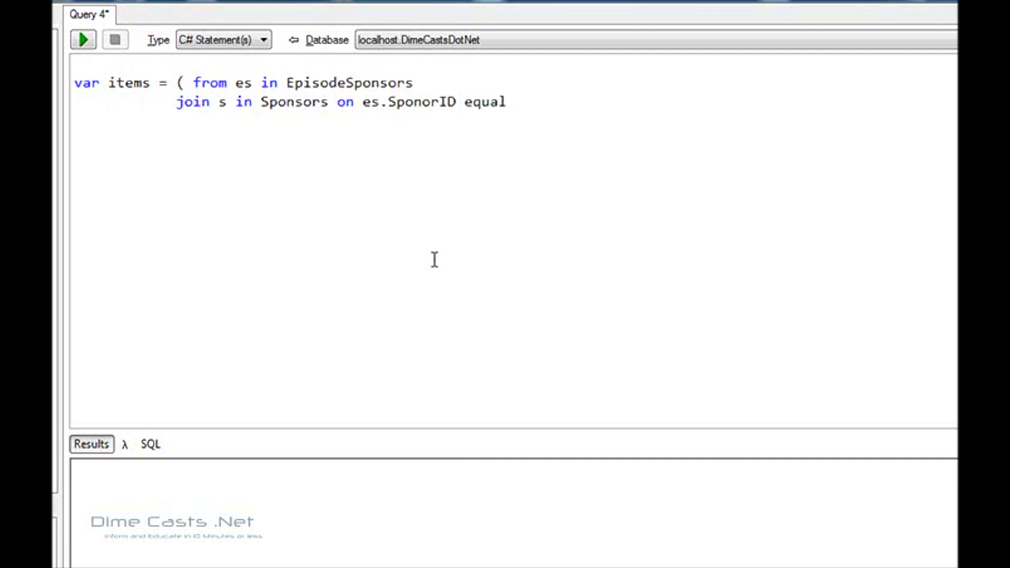
text(s)
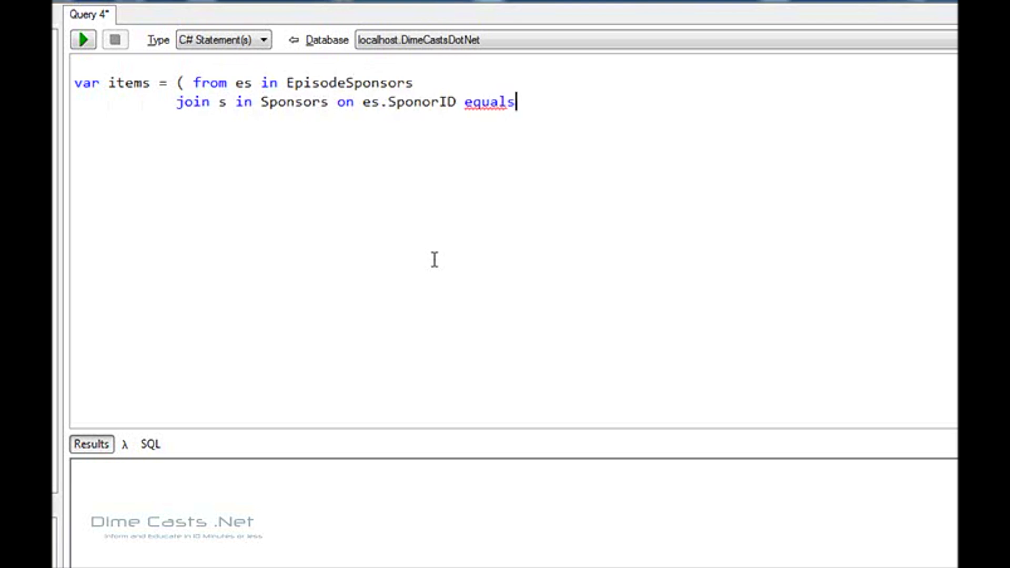
text(s.)
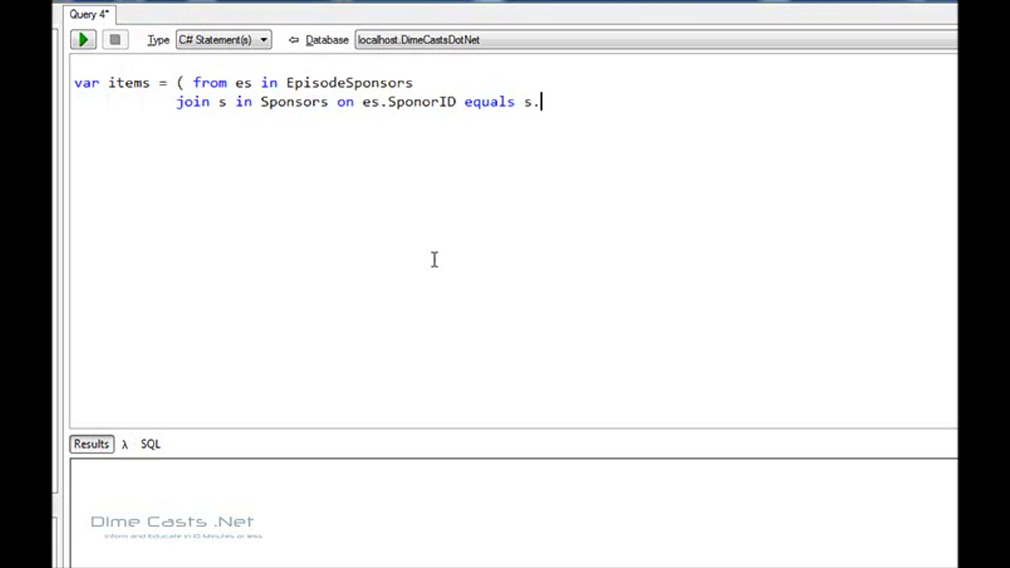
text(ID)
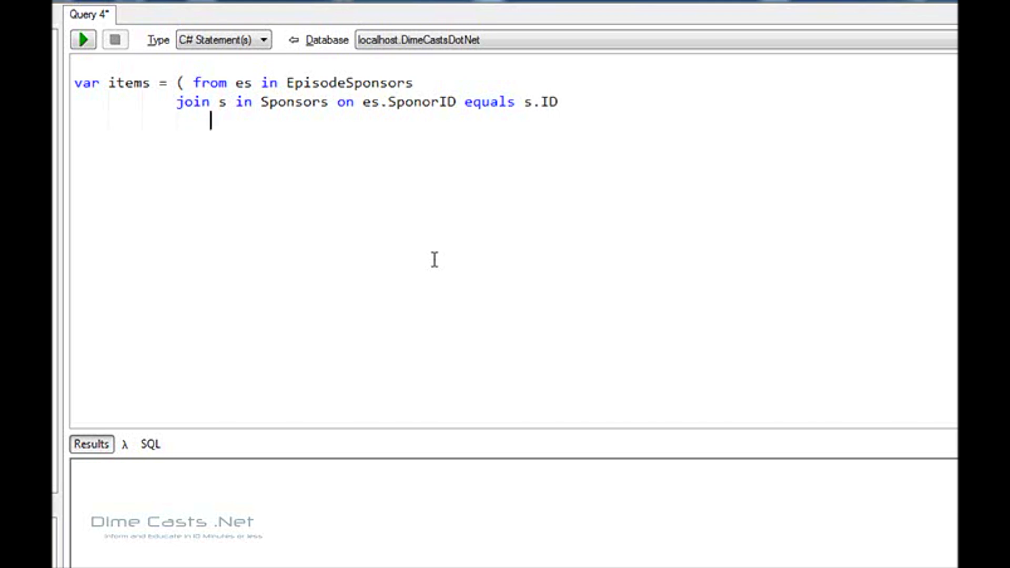
Step: Add select new CastEpisodeSponsor { ID = e.ID, EpisodeID = es.EpisodeID, to the query
text(select new CastE)
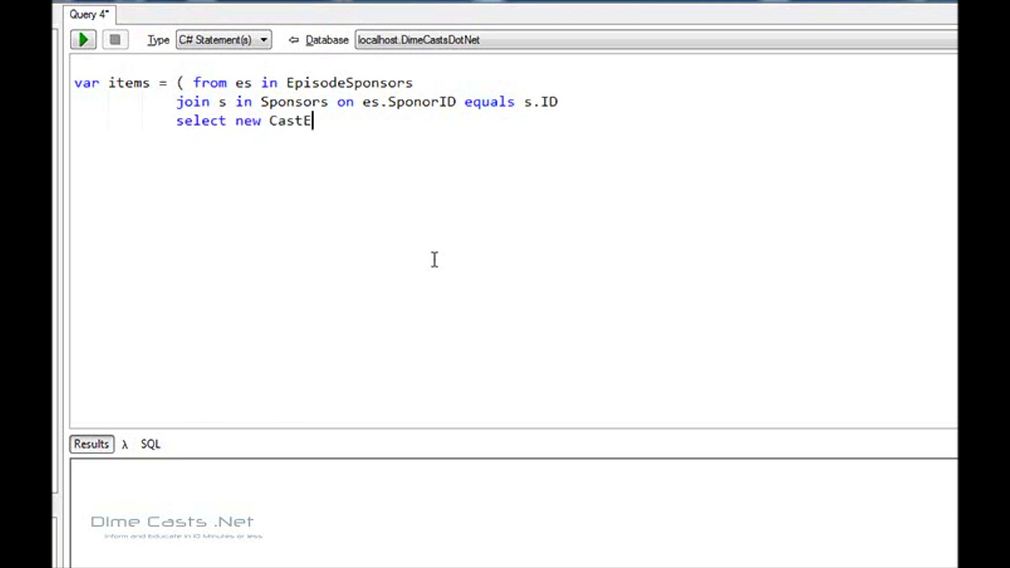
text(pisod)
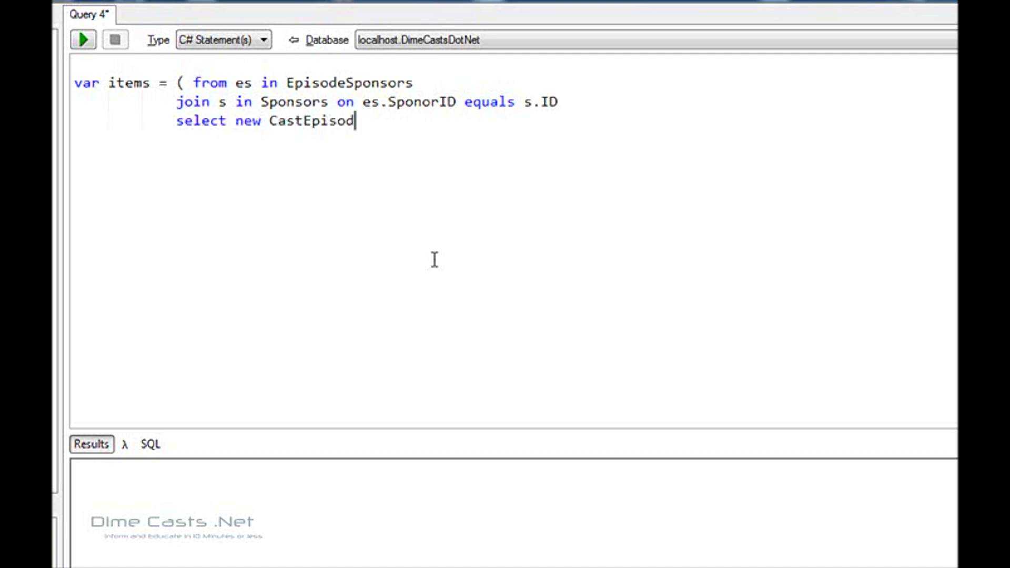
text(eSponsor)
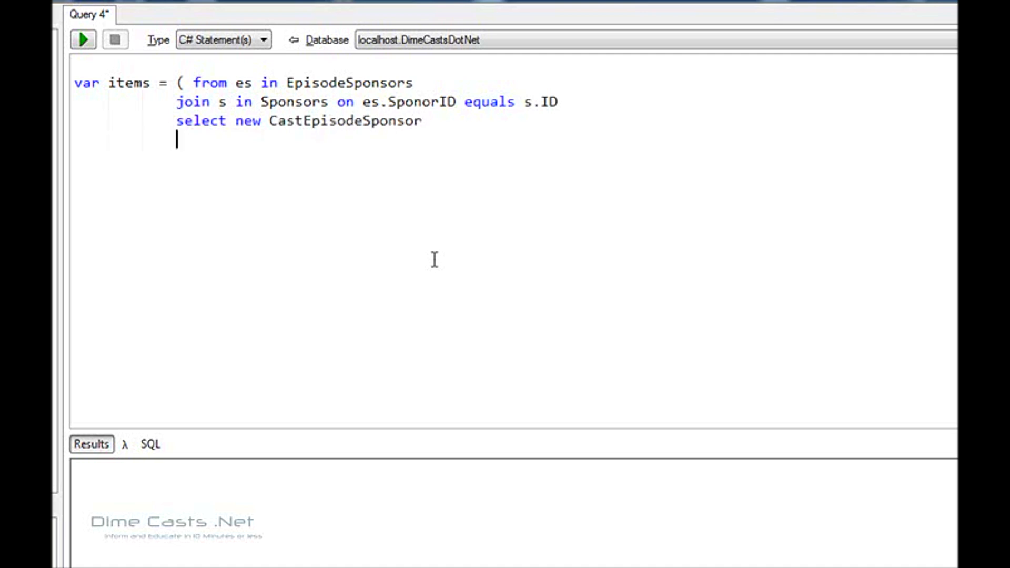
text({)
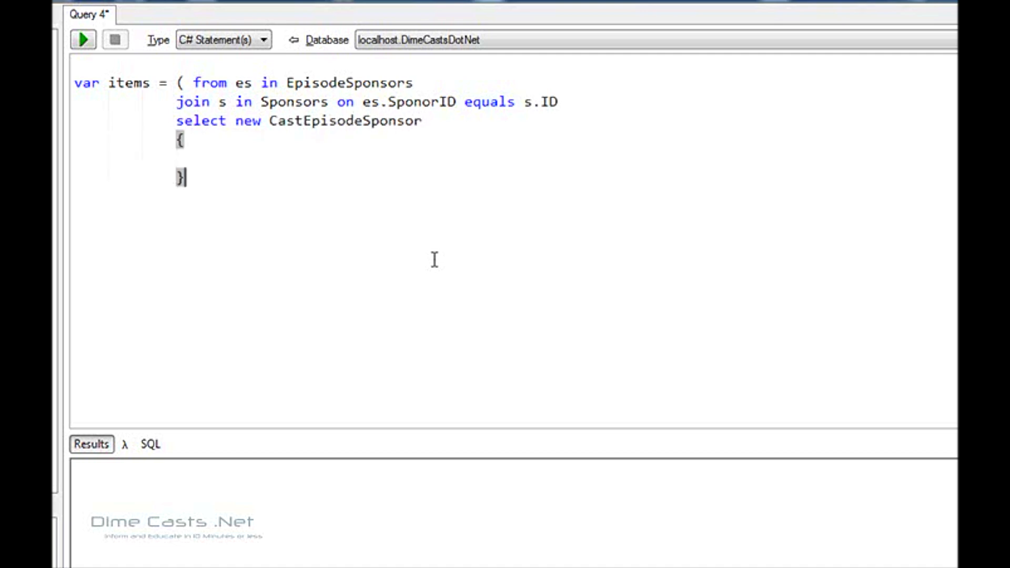
text();)
click(513, 158)
text(I)
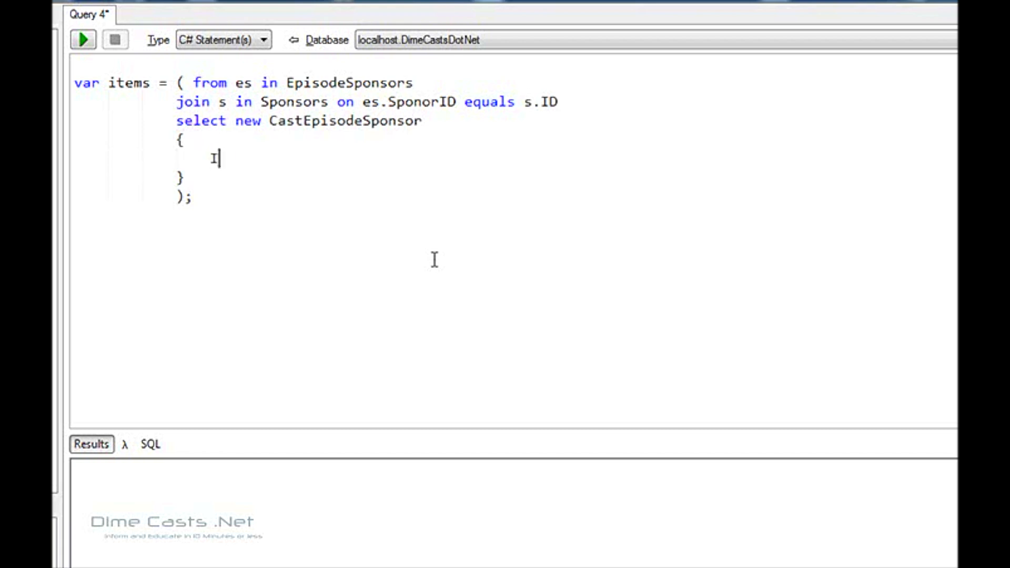
text(D = e.I)
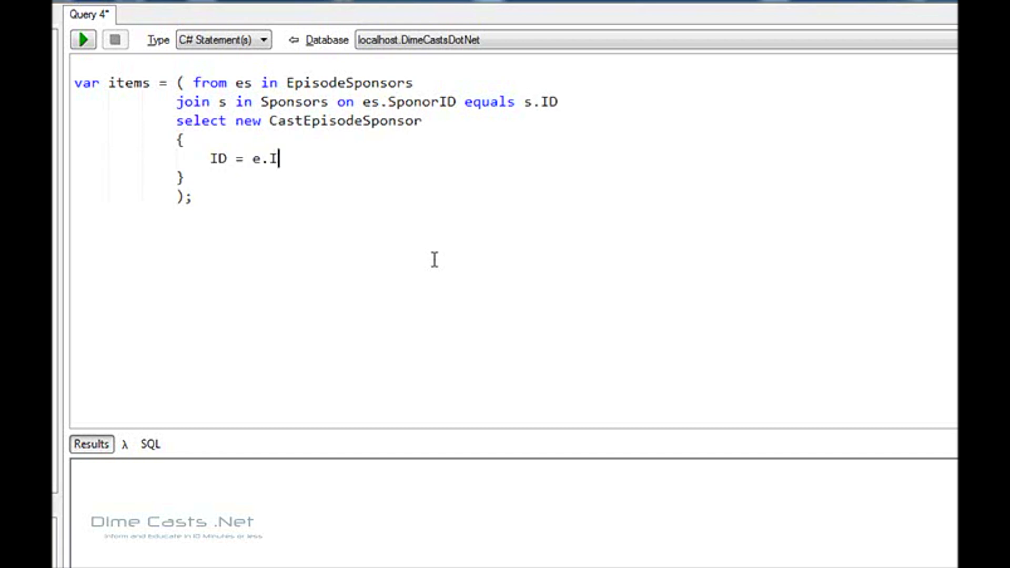
text(D,)
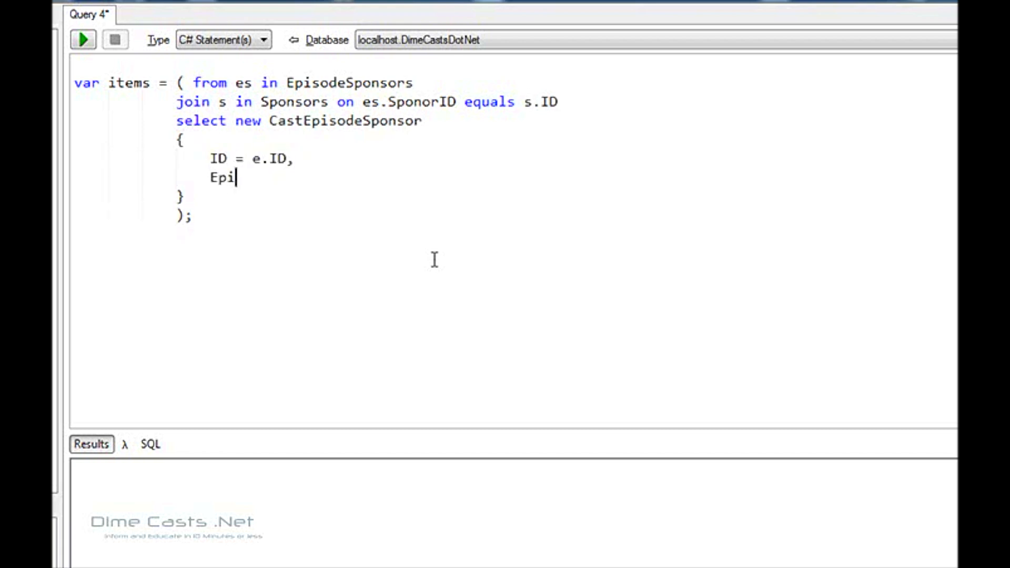
text(sodeID -=)
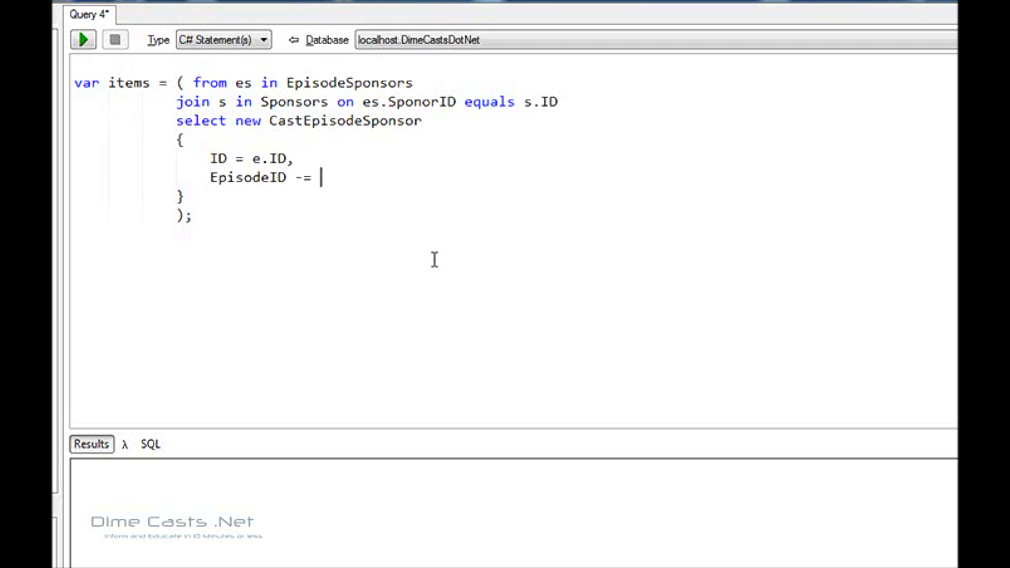
text(= es.)
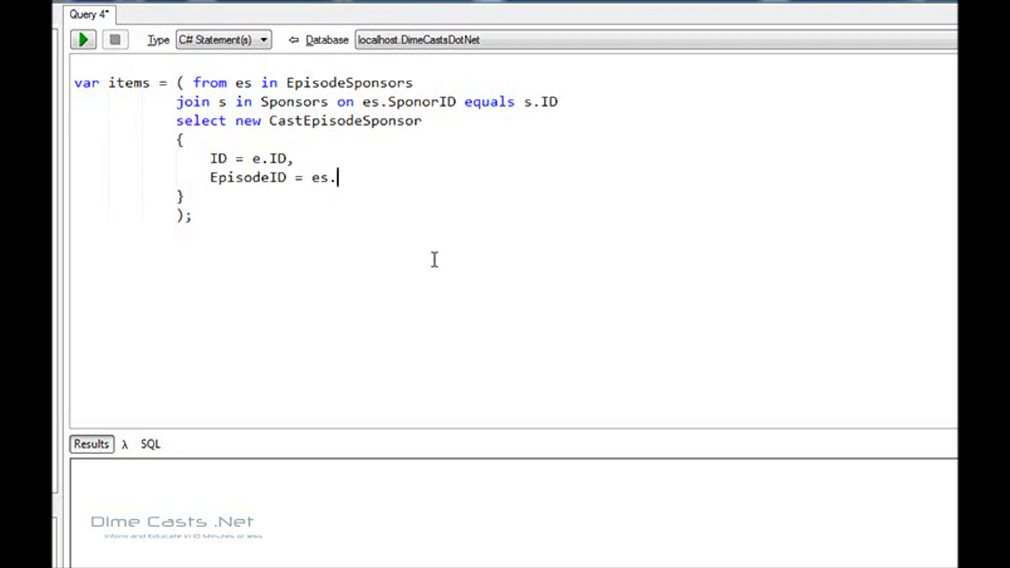
text(Epsido)
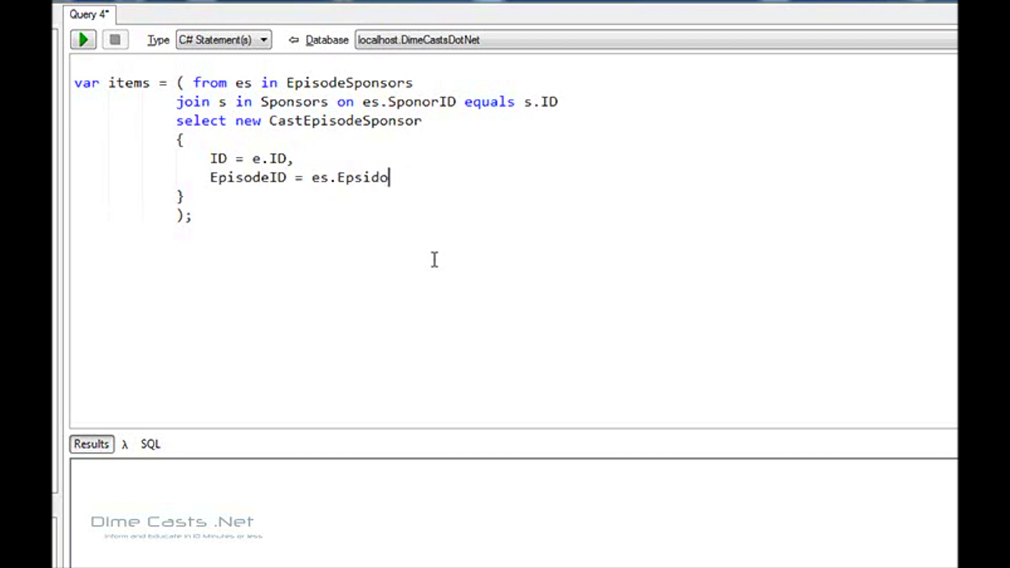
key(BackSpace)
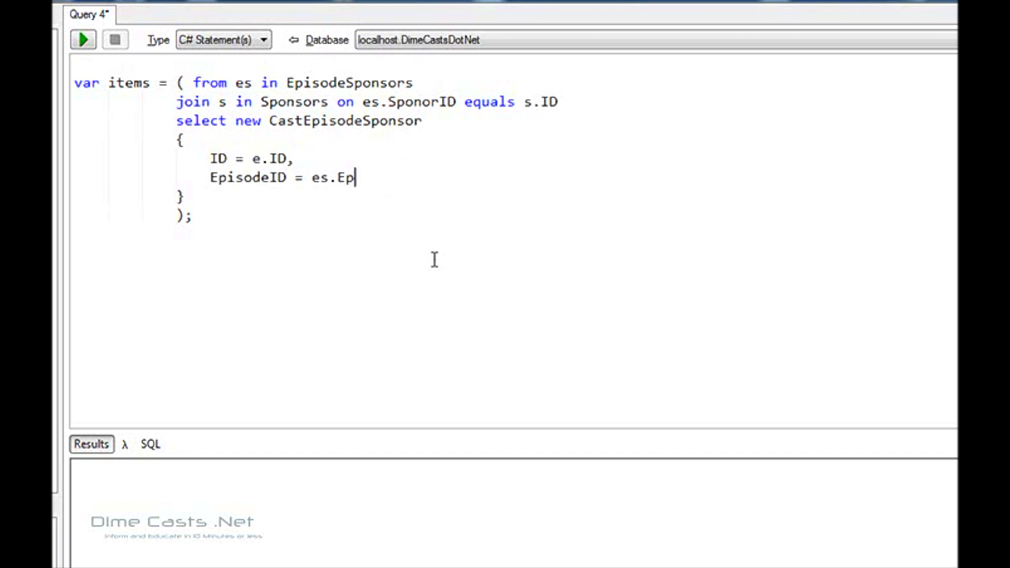
text(isodeID,)
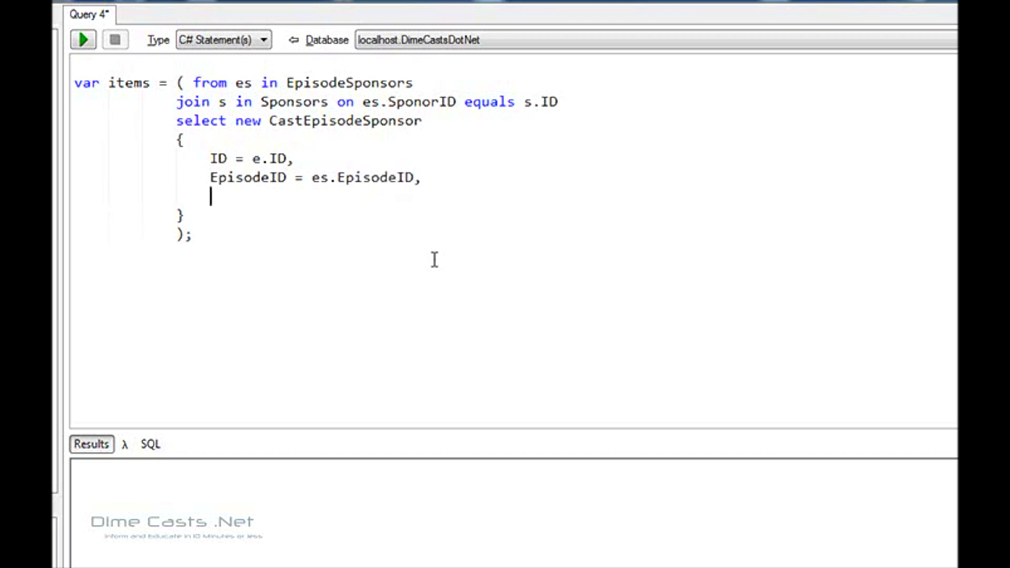
Step: Finish the initializer with SponorID and SponorName fields, then add items.Dump();
text(Spon)
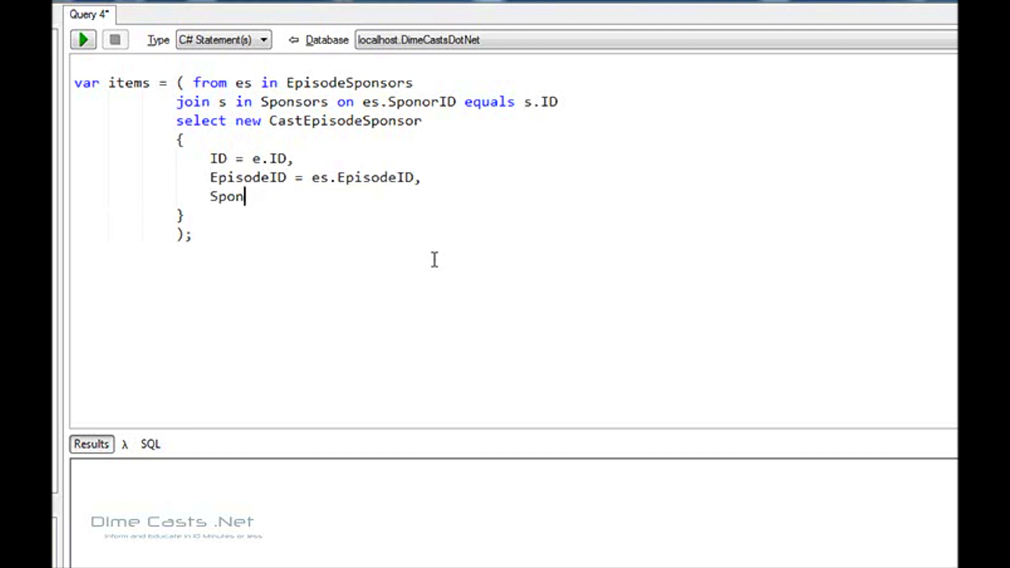
text(orID = es.)
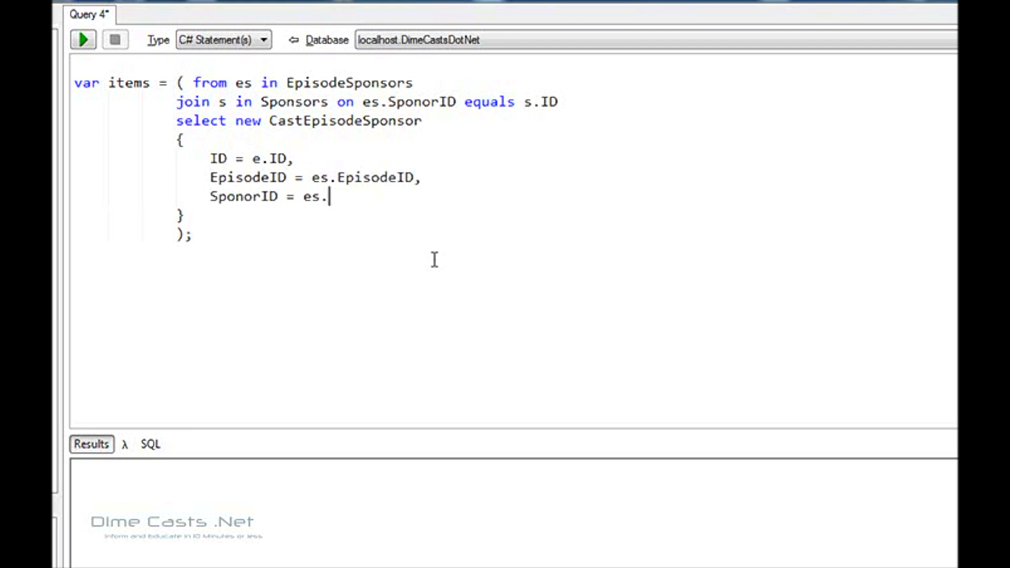
text(SponsorID,)
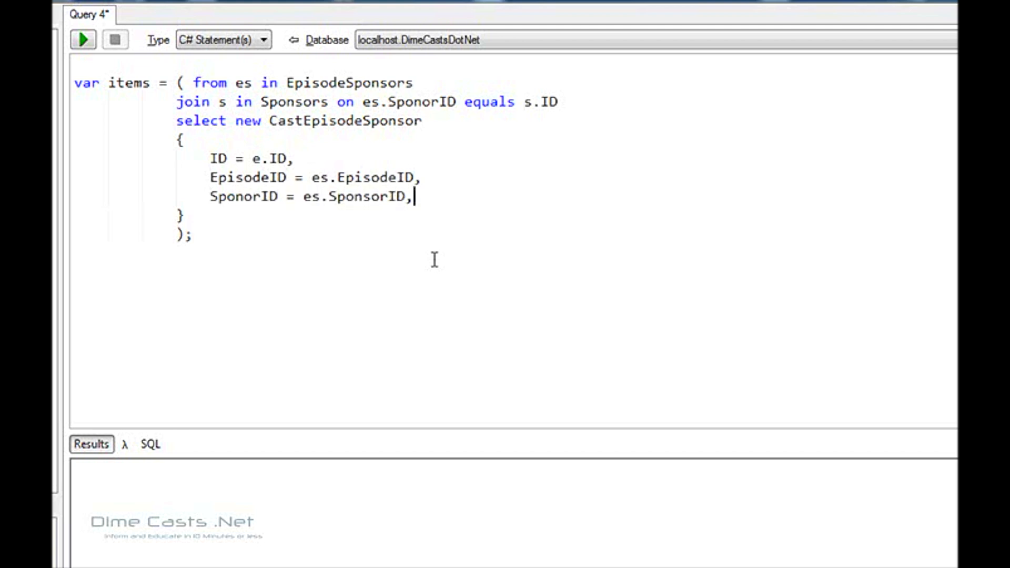
text(SponorName = s.)
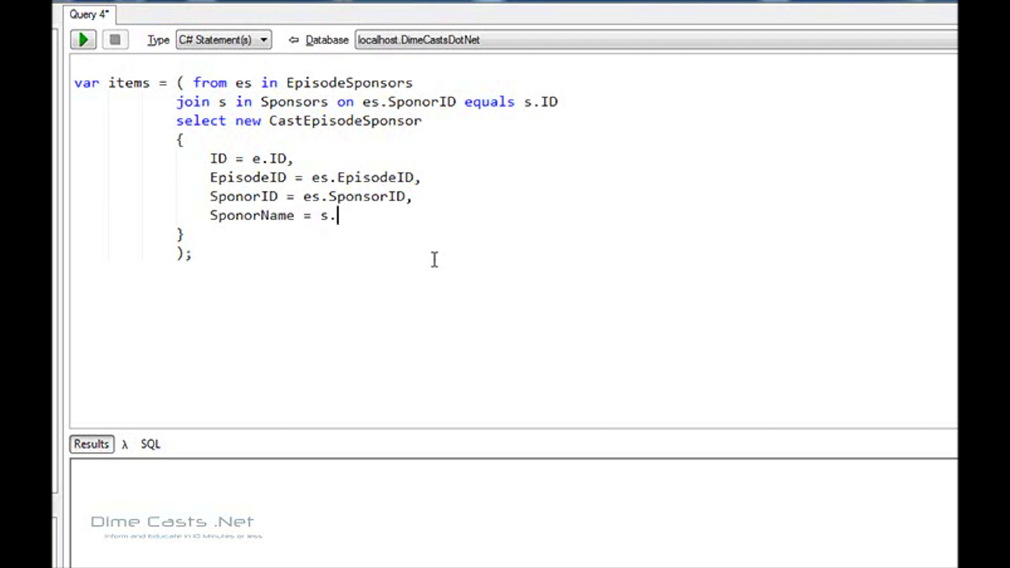
text(Spon)
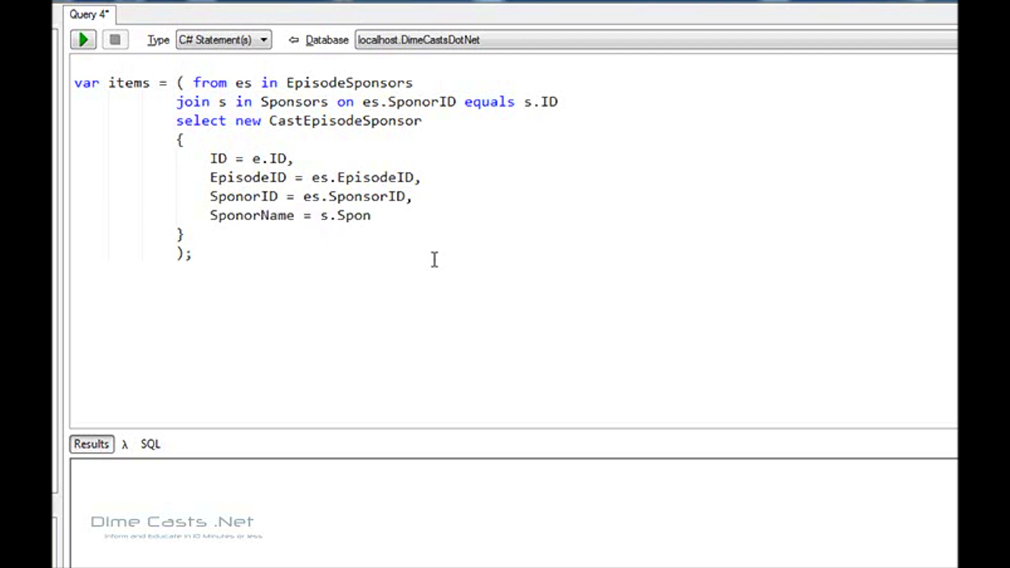
text(sorName)
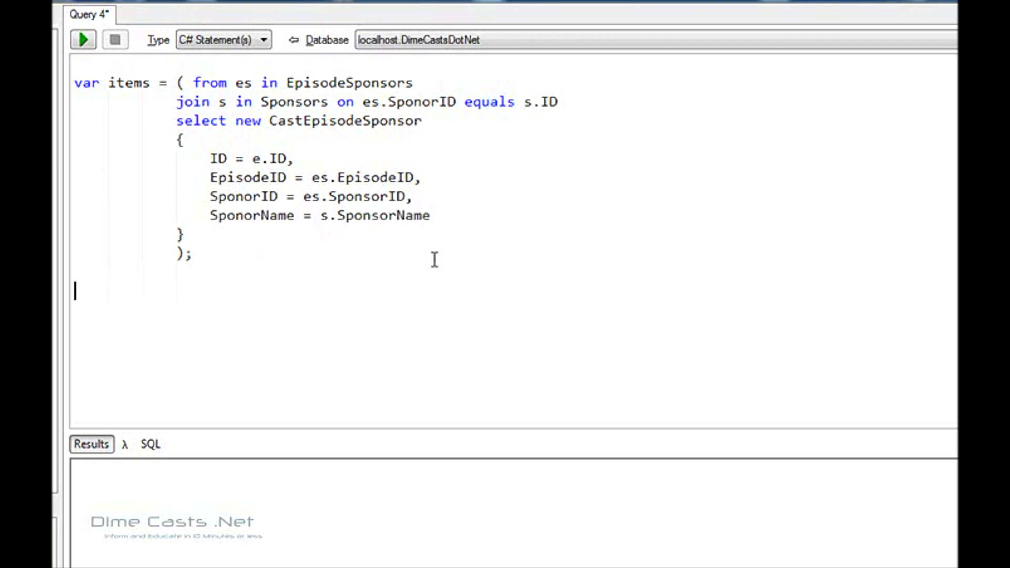
text(items.Dump)
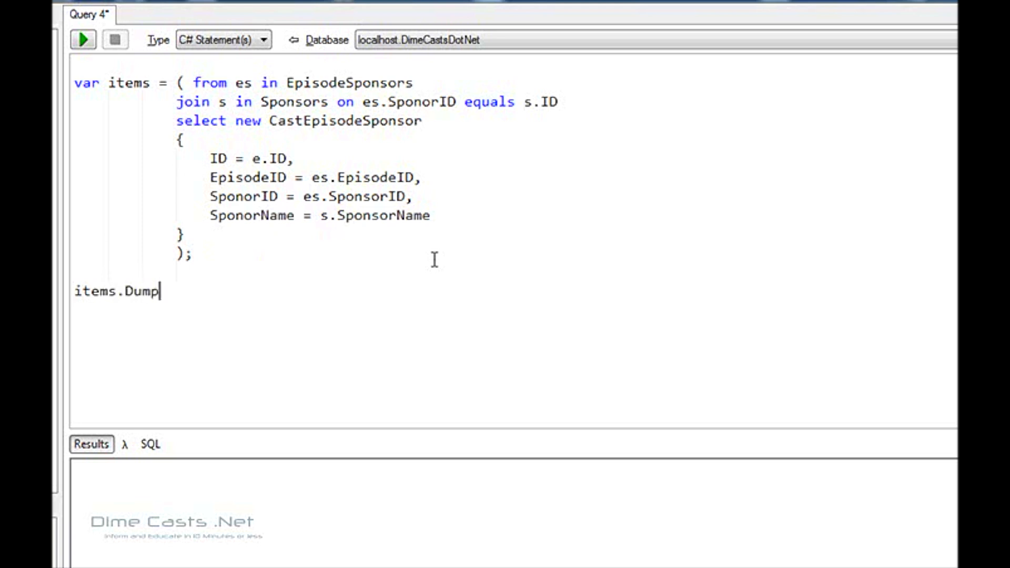
text(();)
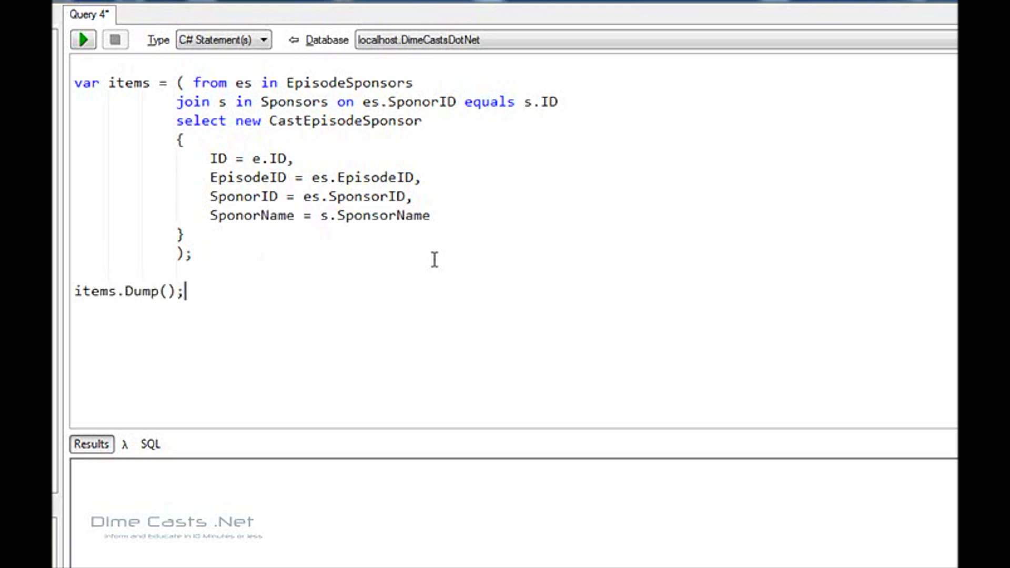
Step: Run the query, then correct the imported namespace to DimeCastsNet.Domain.Entities and confirm
click(82, 39)
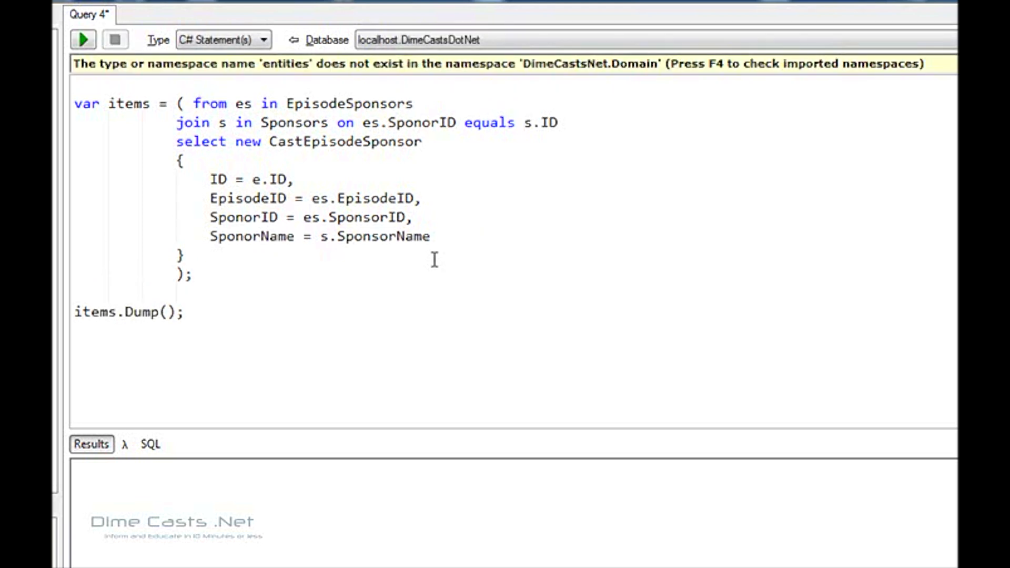
mouse_move(473, 148)
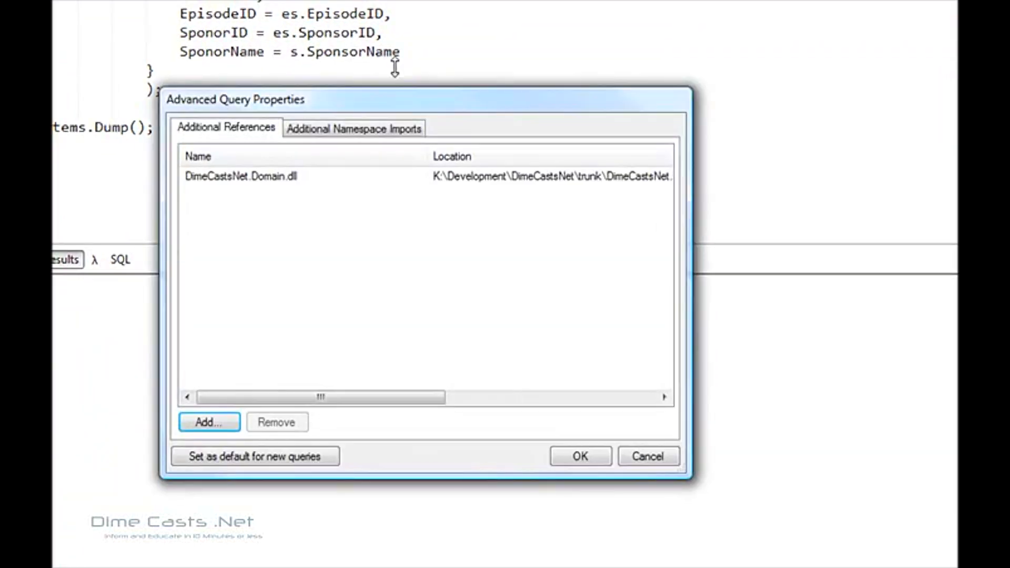
click(241, 176)
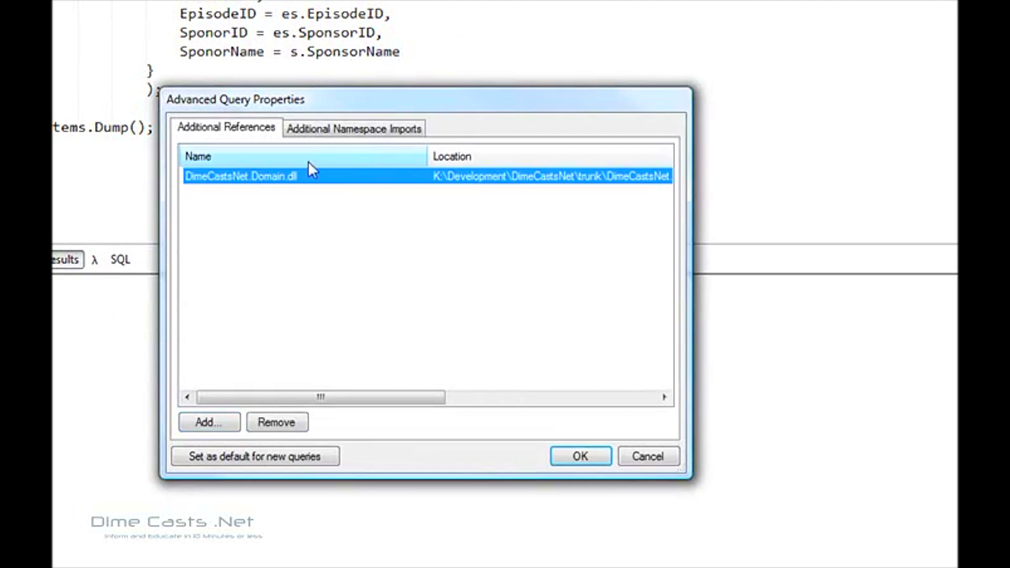
click(354, 128)
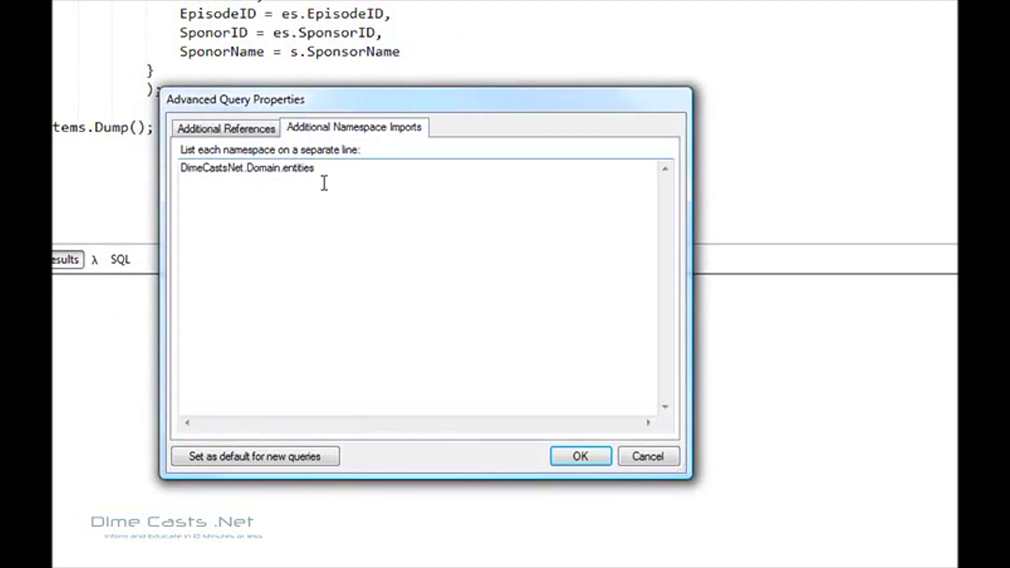
click(290, 168)
text(E)
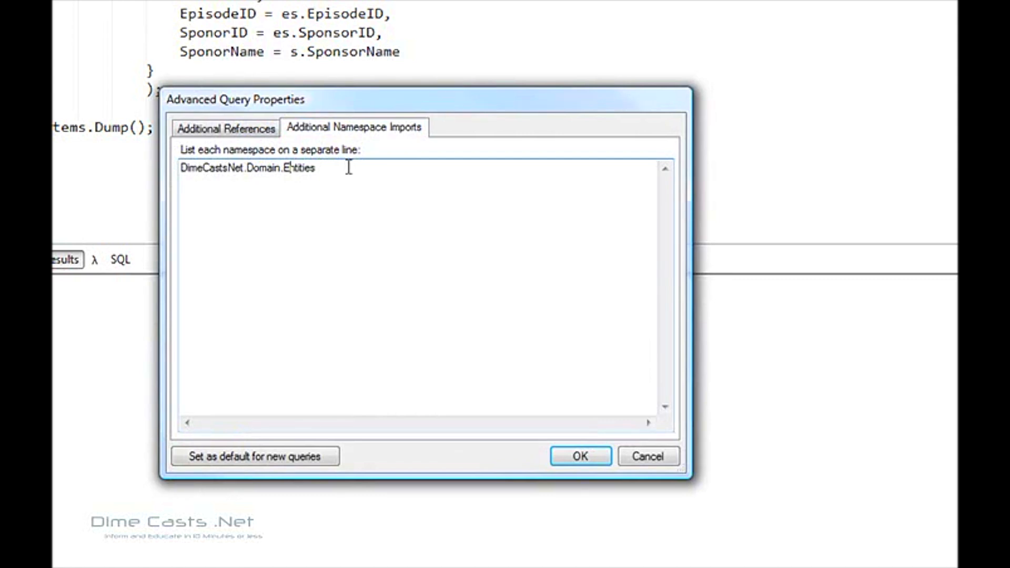
click(578, 456)
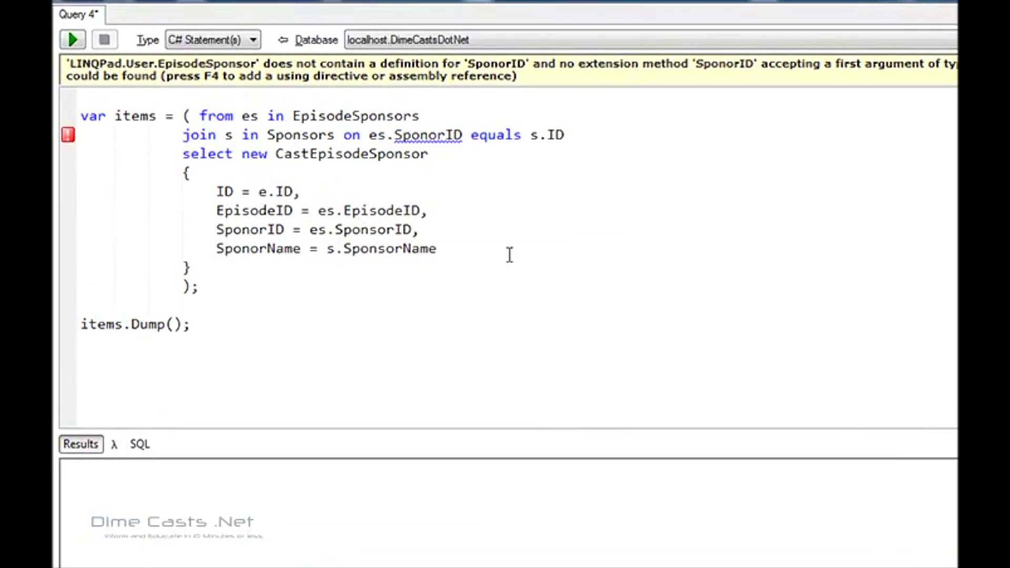
Step: Fix SponorID to SponsorID, e.ID to es.ID and SponorName to SponsorName, then run to get six rows
click(428, 135)
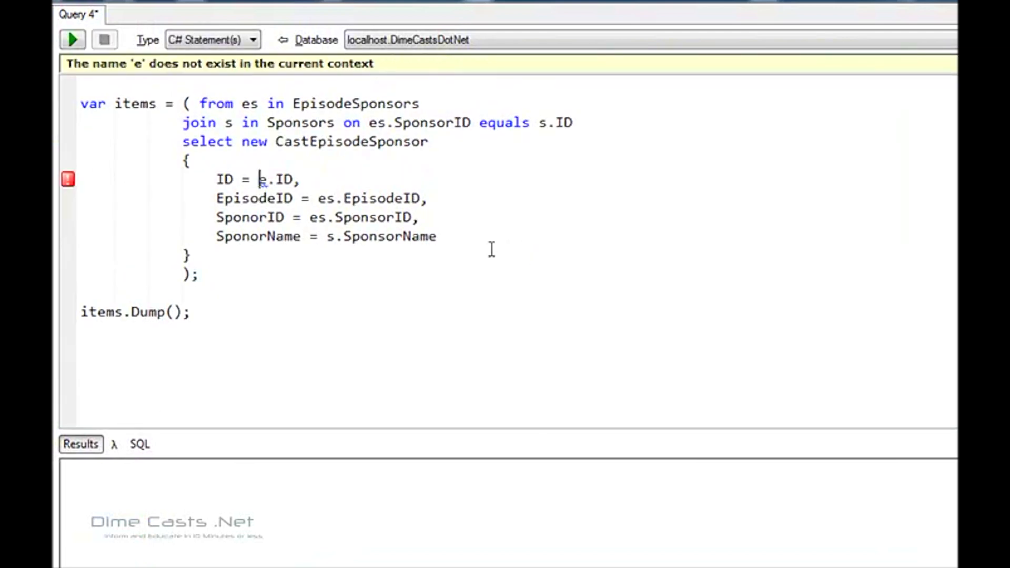
text(s)
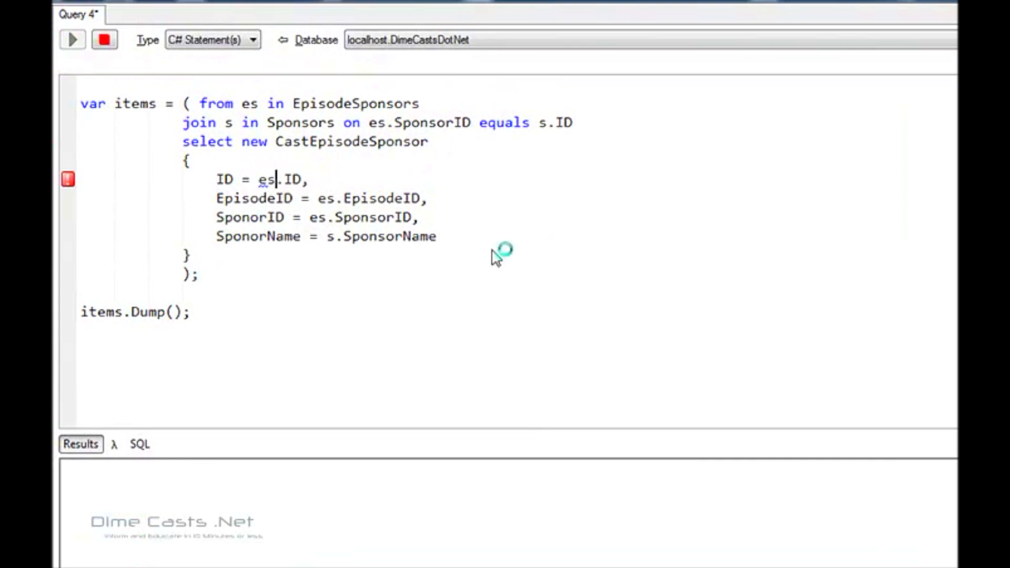
click(72, 39)
text(s)
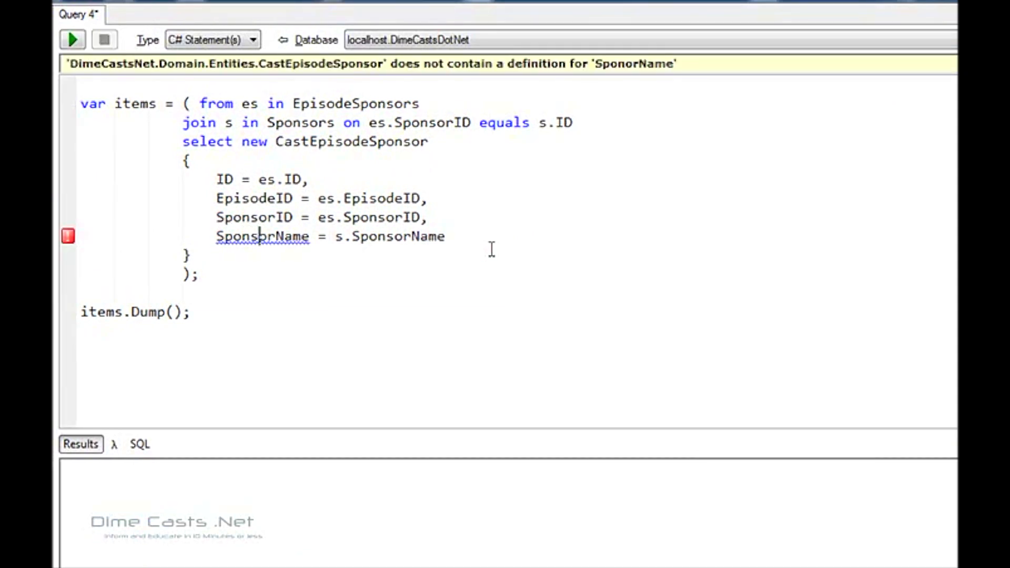
click(71, 39)
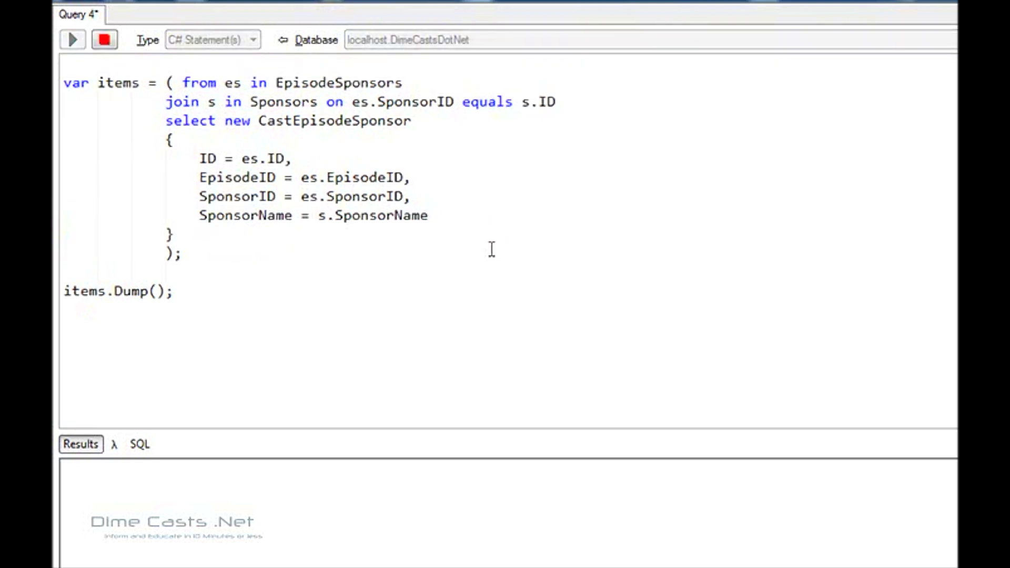
click(73, 39)
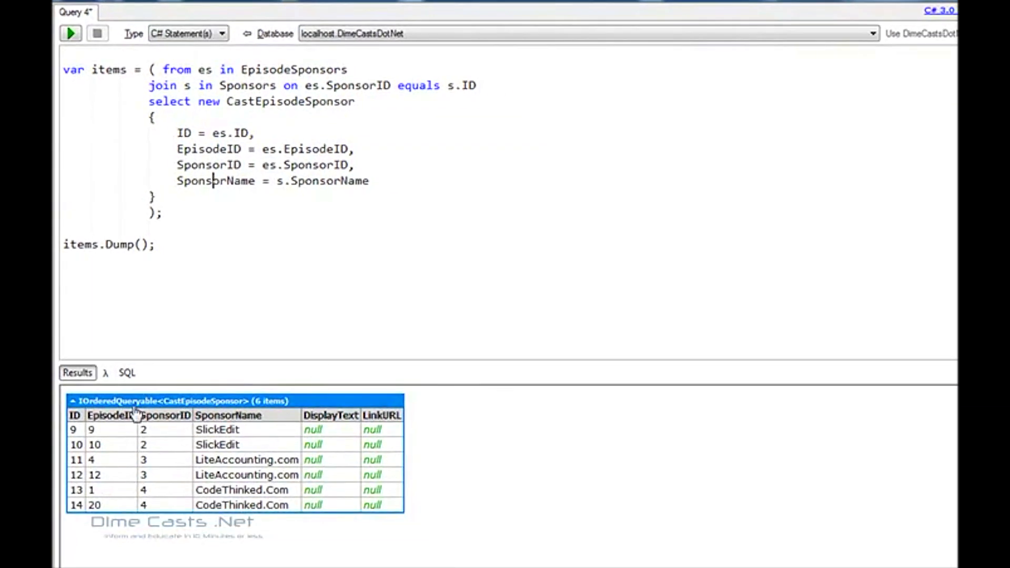
mouse_move(170, 407)
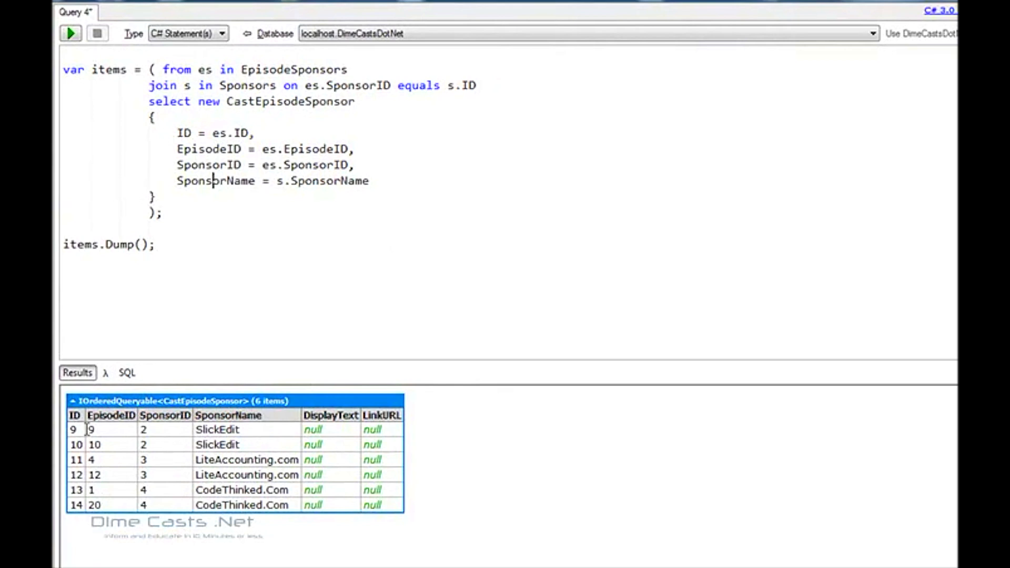
mouse_move(257, 441)
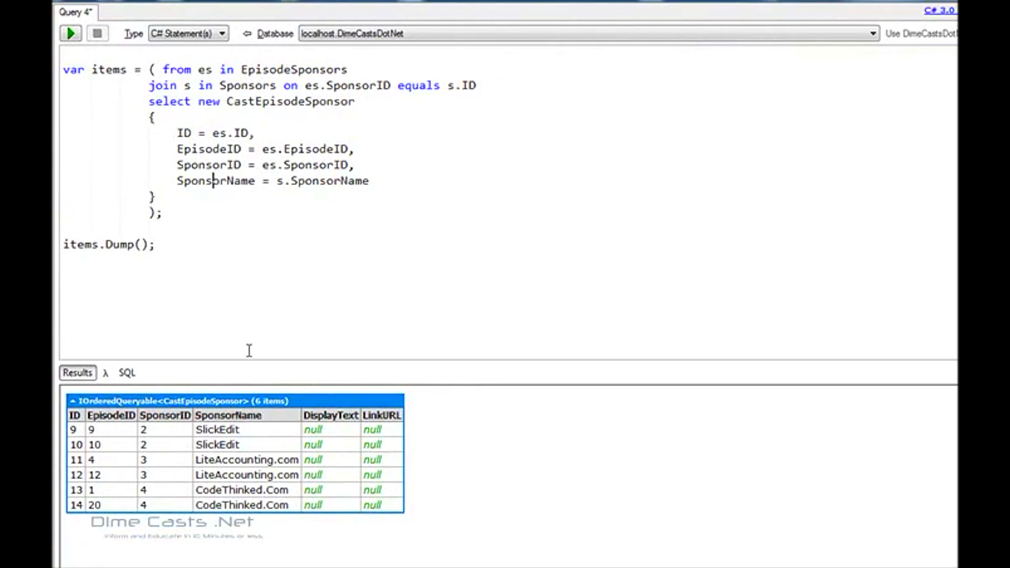
mouse_move(236, 282)
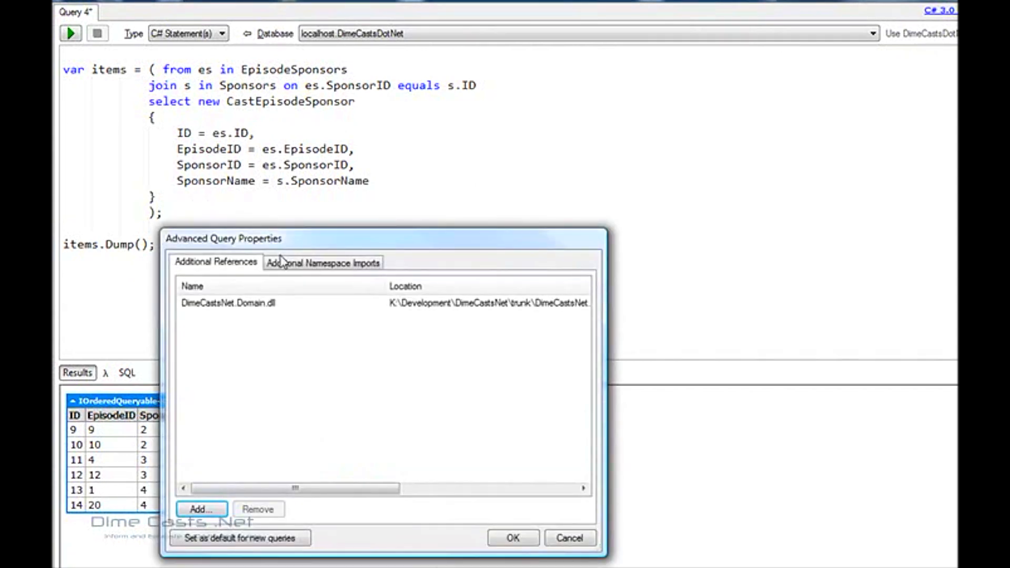
Step: Review the DimeCastsNet.Domain.Entities namespace import and close the query properties
click(322, 262)
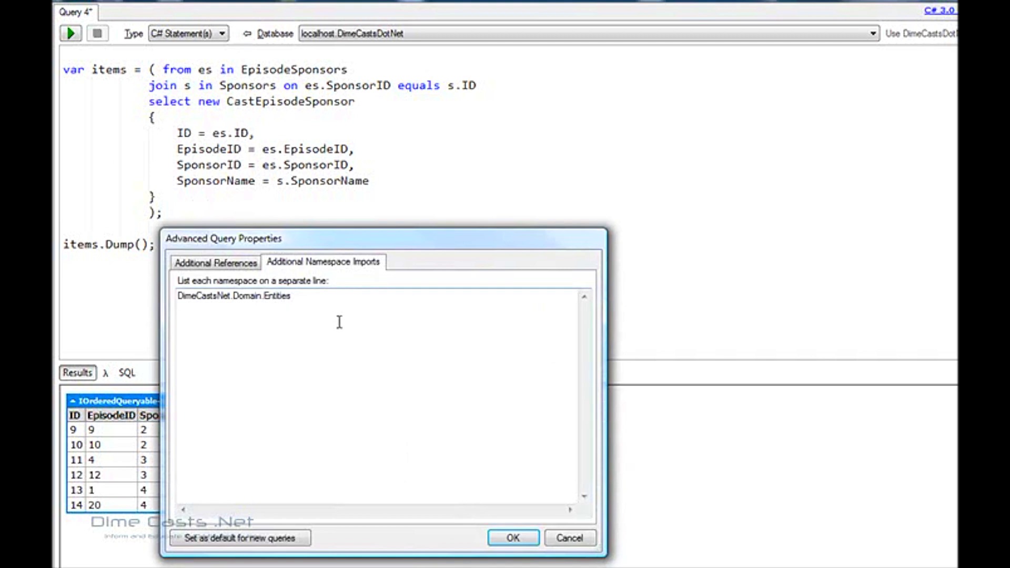
click(513, 537)
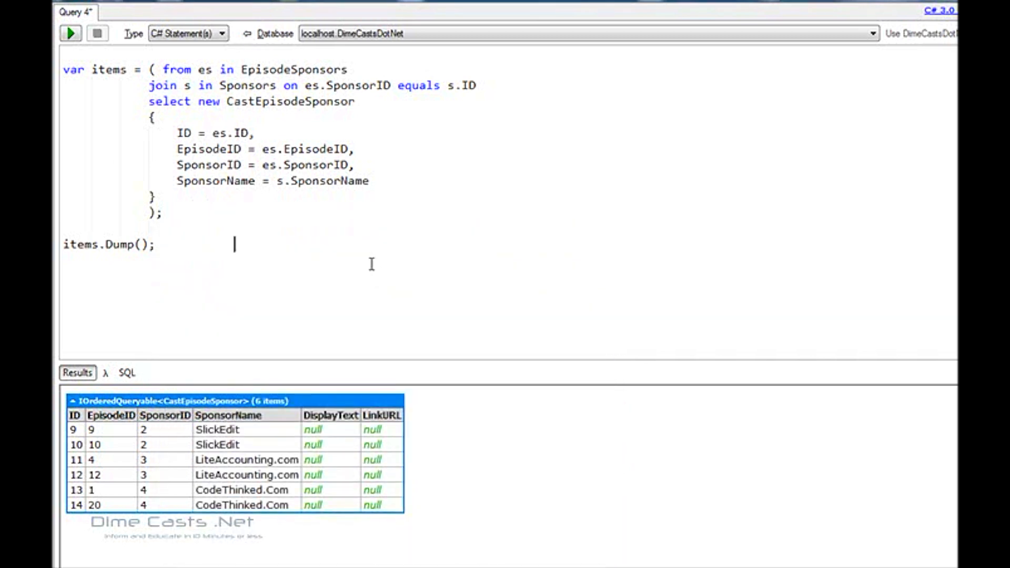